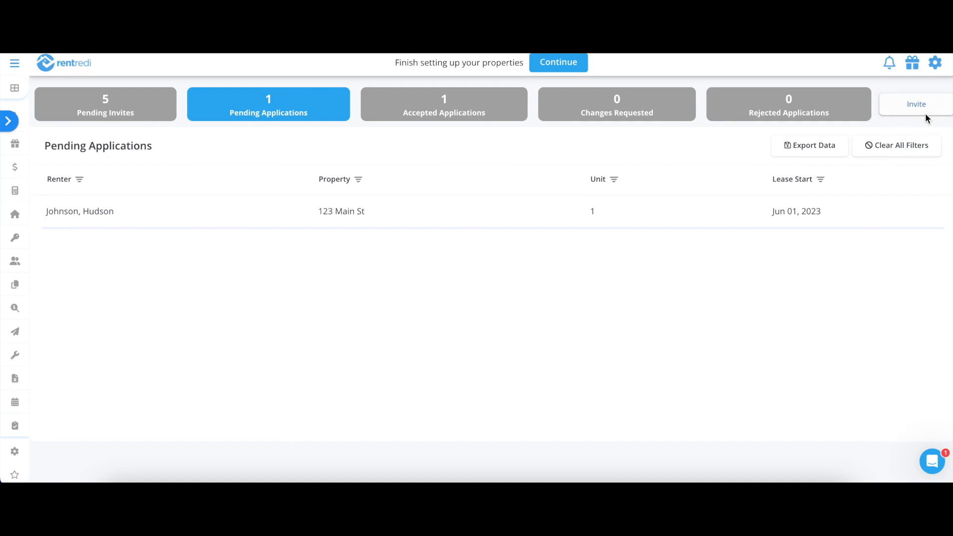
Start an application invite and enter the tenant's email and first name.
left_click(916, 105)
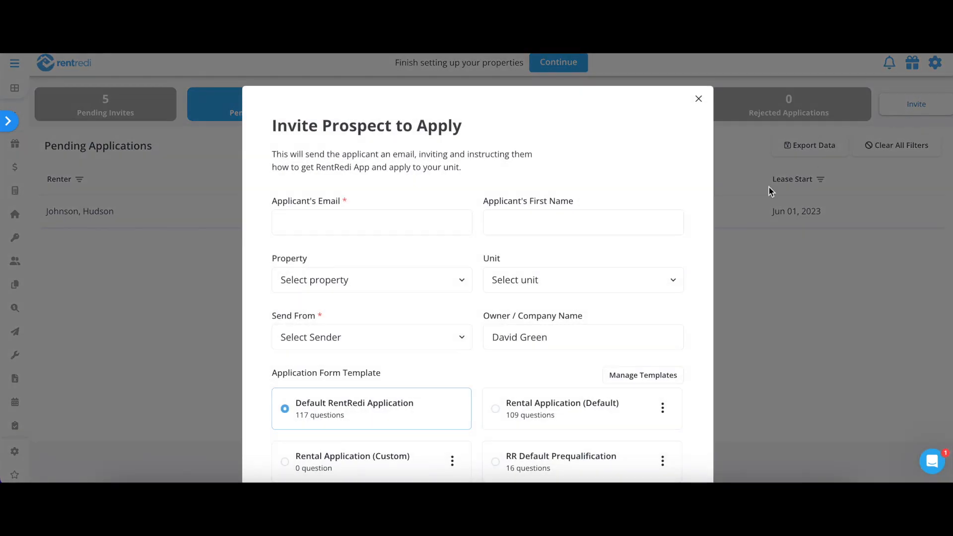
scroll("down", 3)
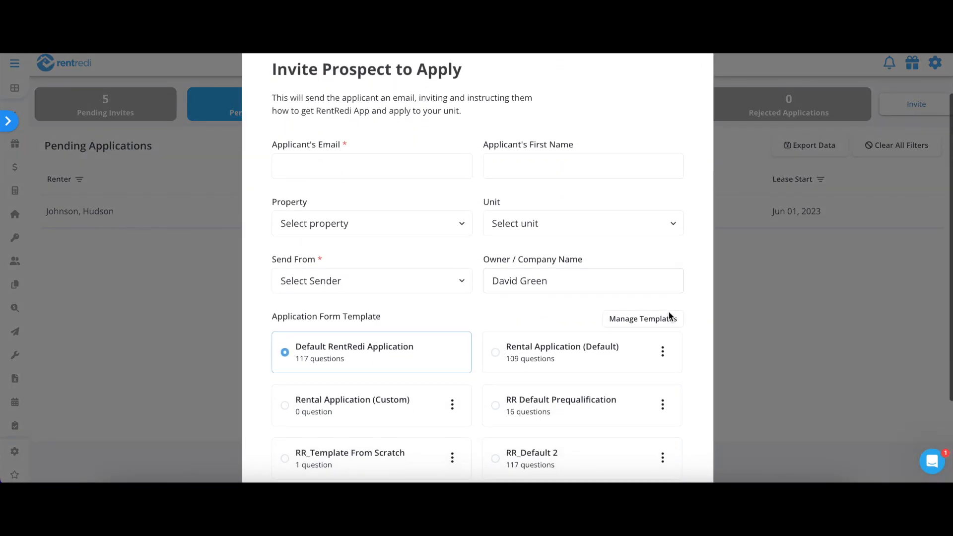
scroll("down", 3)
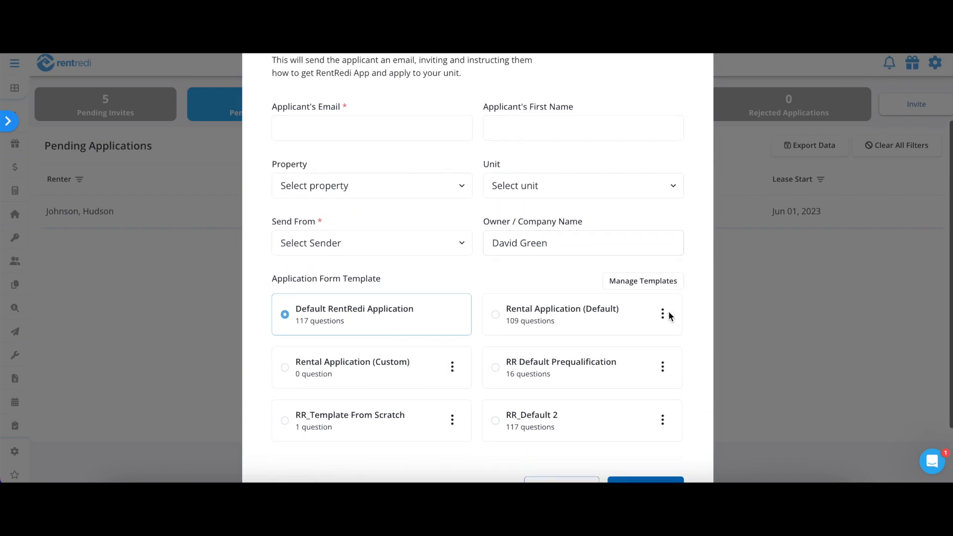
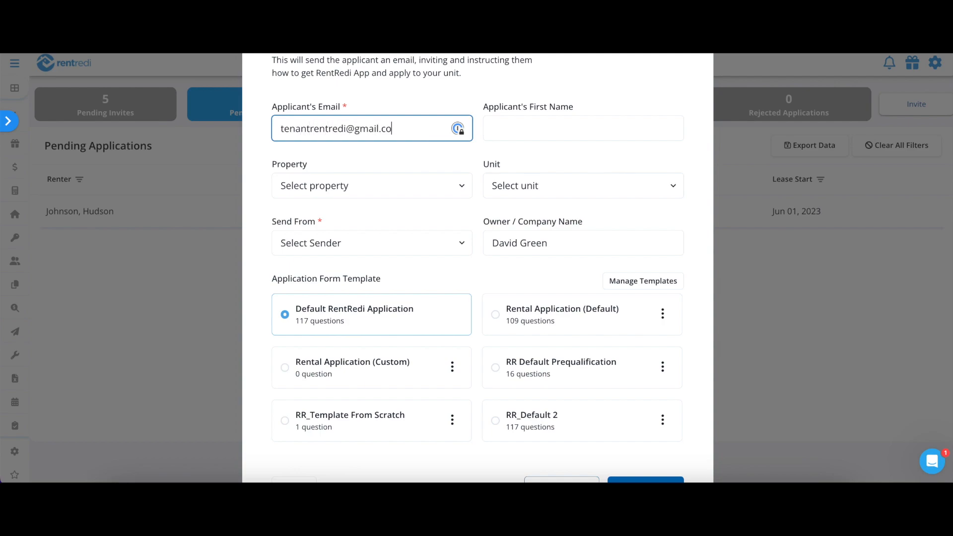
left_click(583, 128)
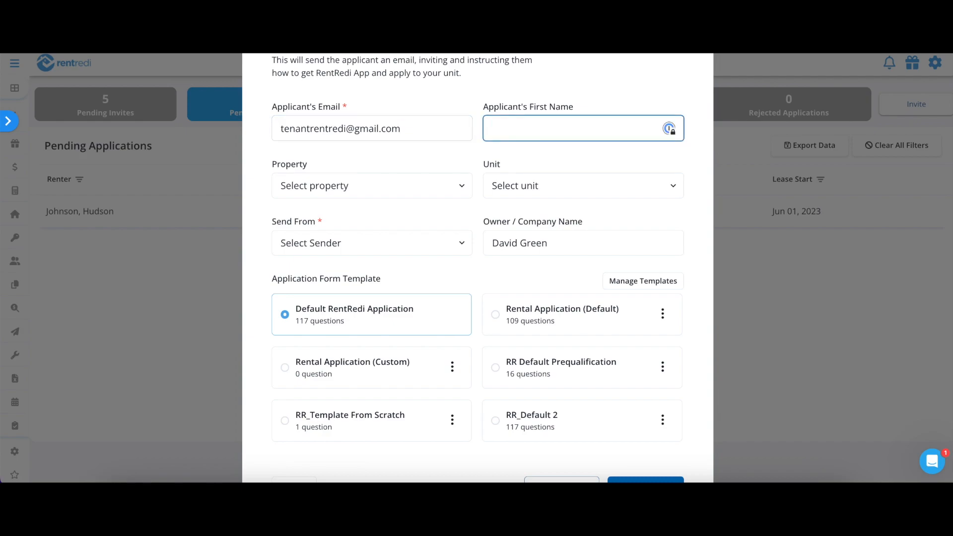
left_click(370, 185)
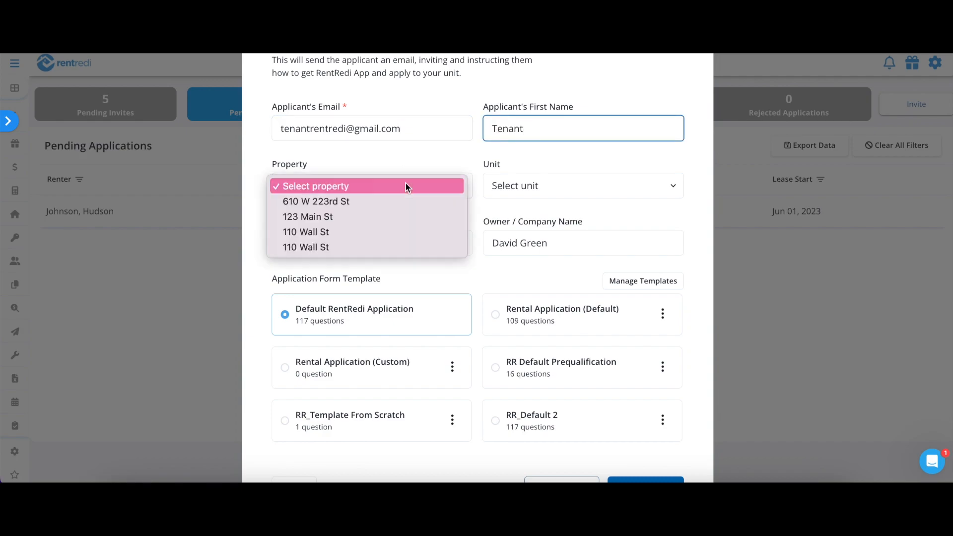
left_click(316, 201)
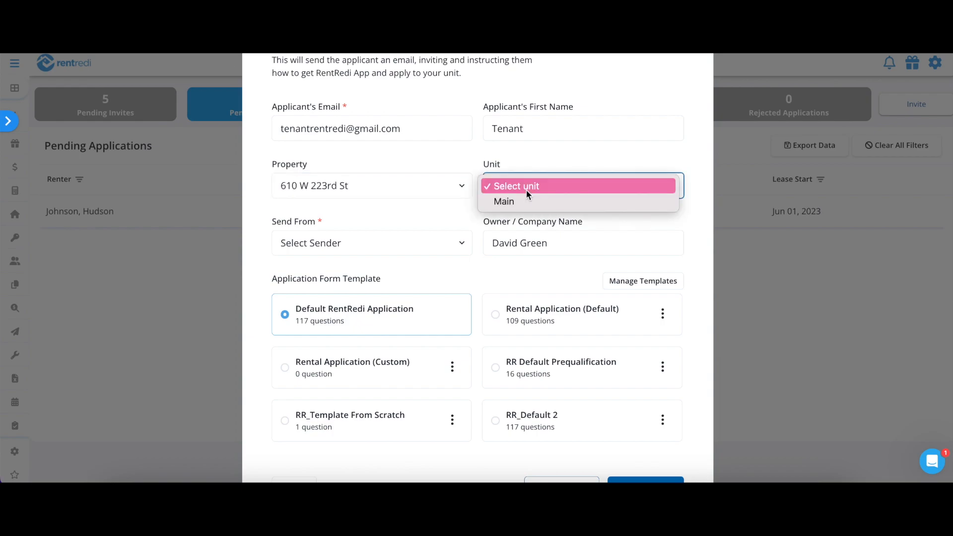
left_click(503, 202)
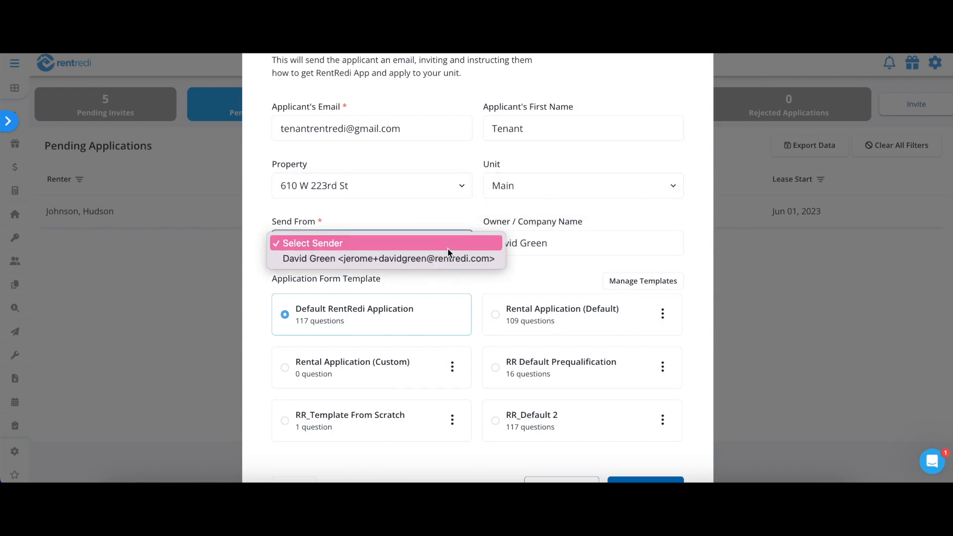
left_click(388, 258)
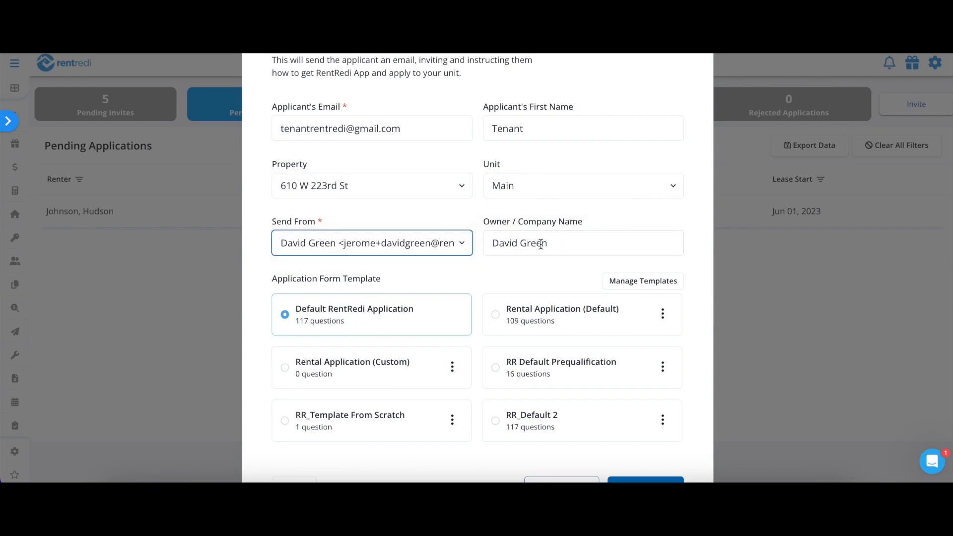
scroll("down", 3)
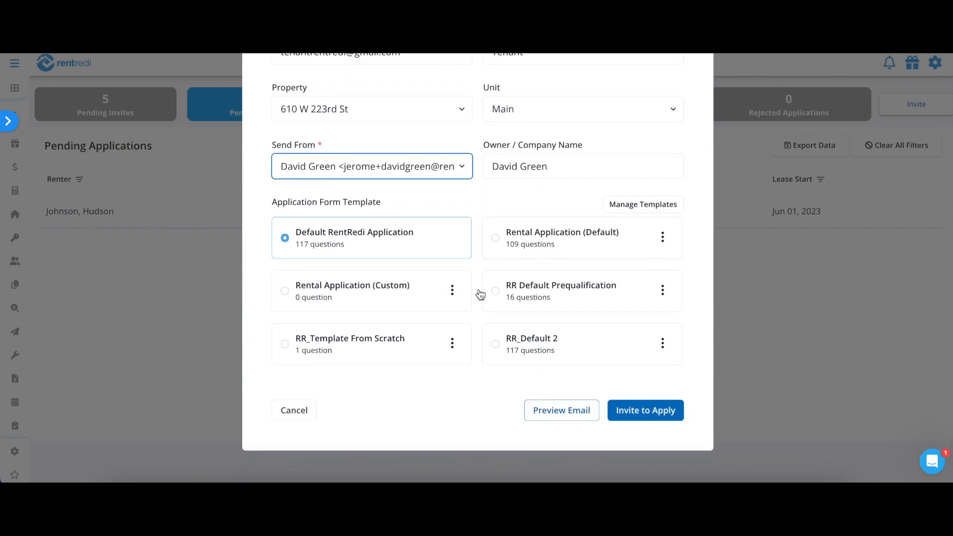
left_click(494, 291)
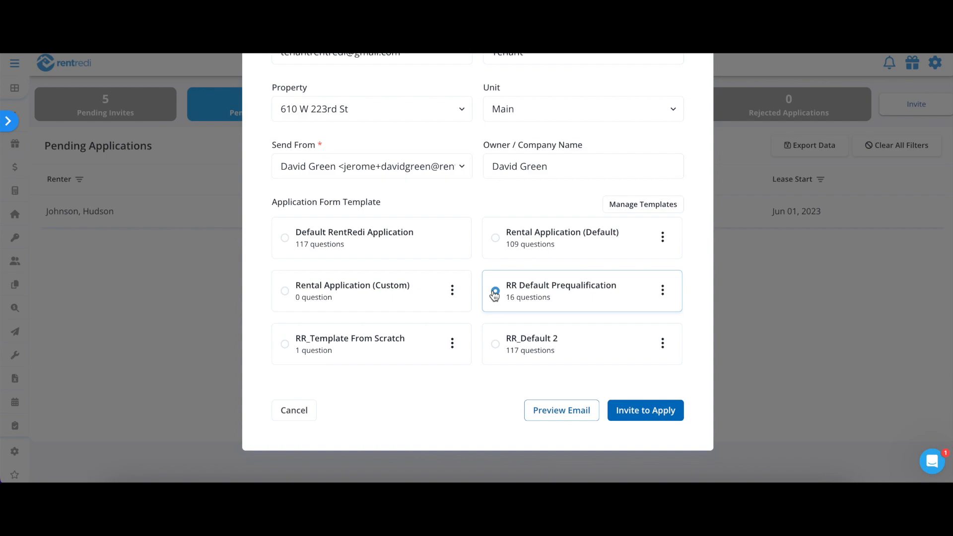
left_click(494, 290)
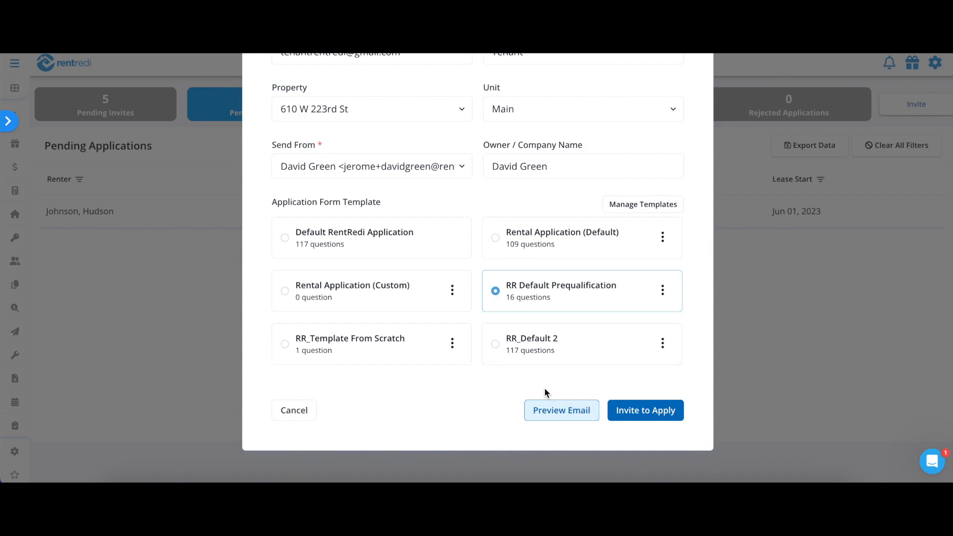
Preview the formatted invitation email, then send the invitation to the prospect.
left_click(561, 409)
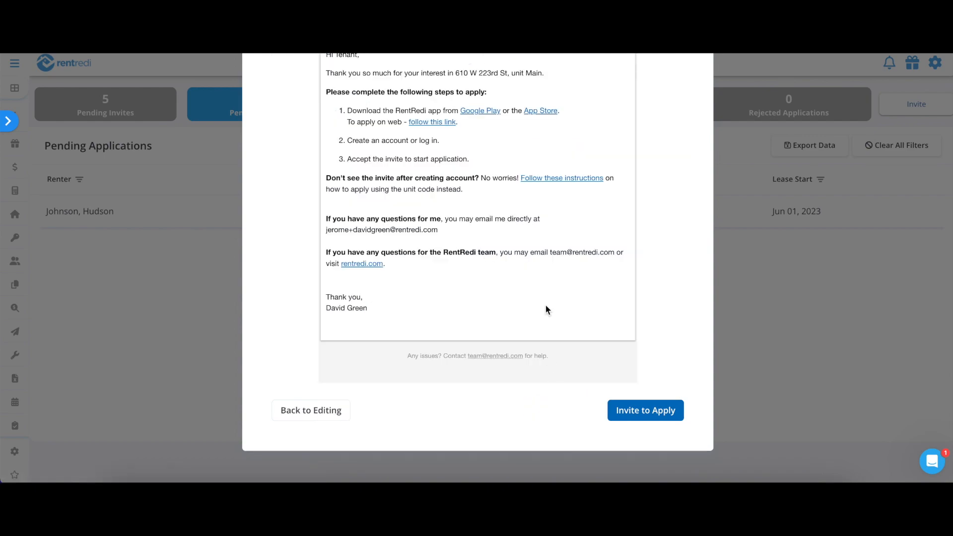
scroll("up", 3)
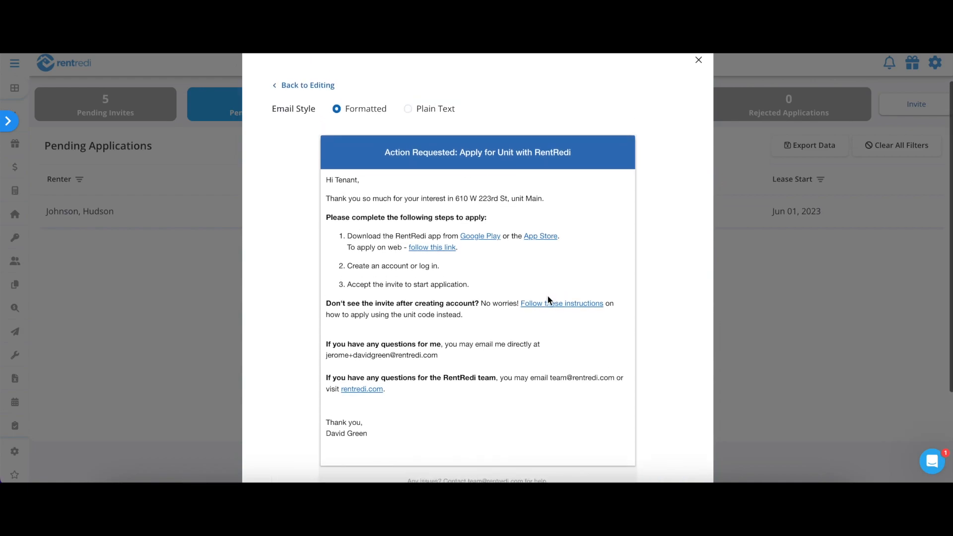
scroll("down", 3)
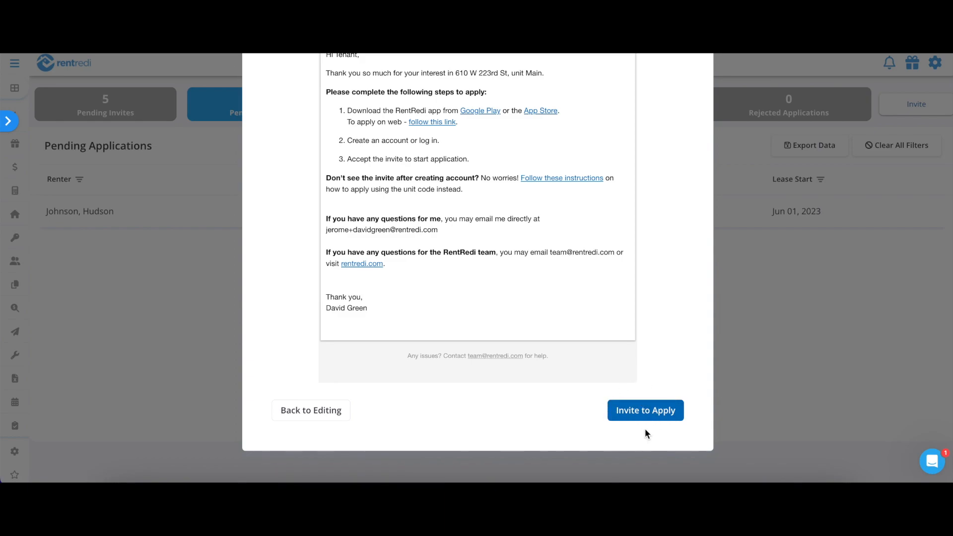
left_click(645, 410)
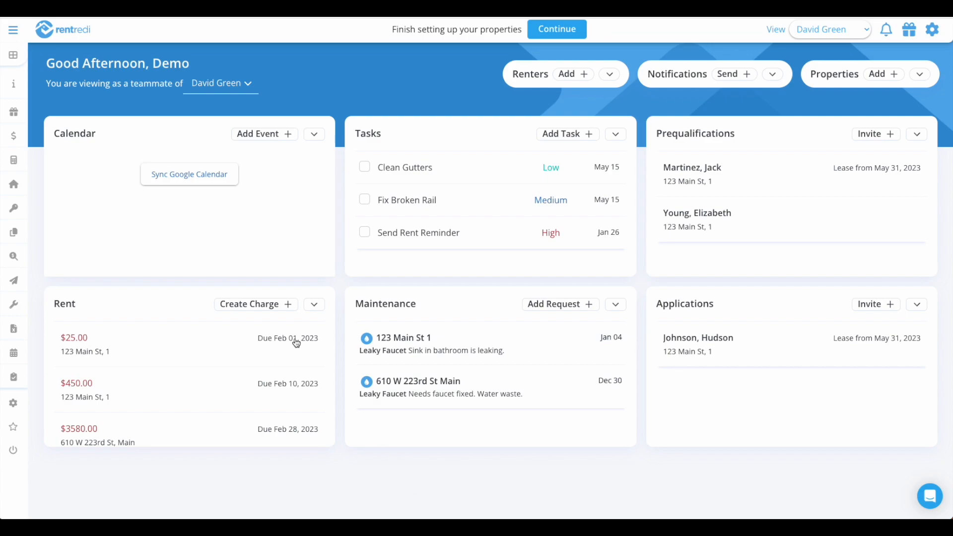
mouse_move(13, 29)
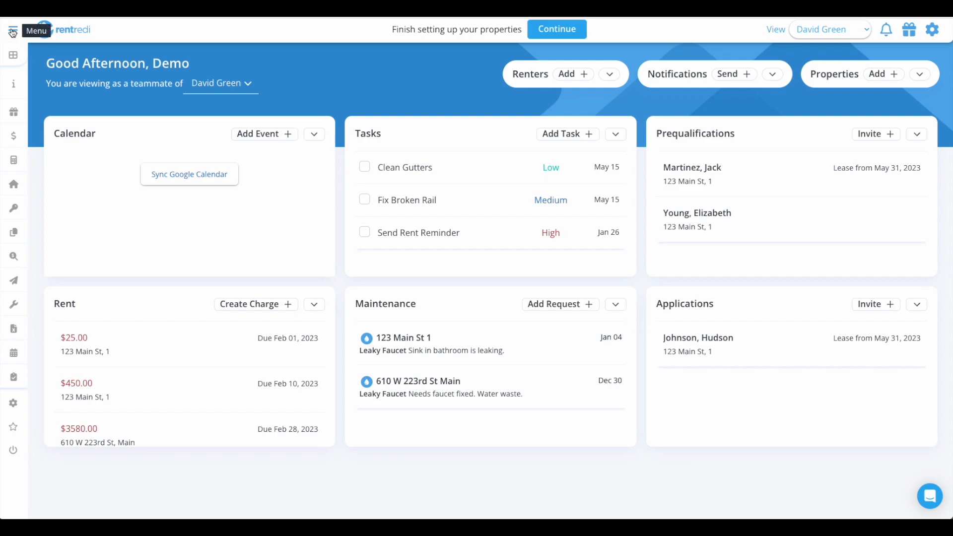
Navigate via the main menu's Applications section to a blank Invite to apply for unit form.
left_click(13, 29)
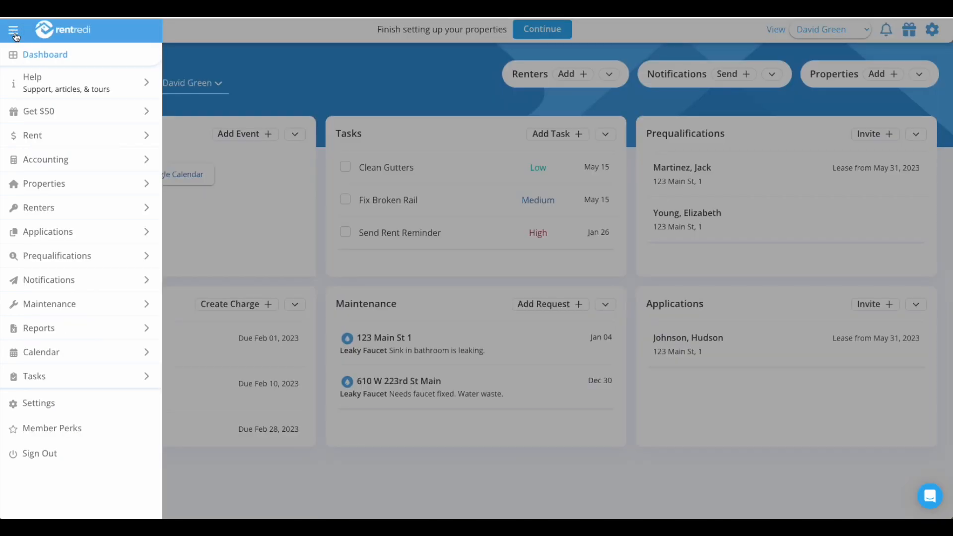
left_click(47, 231)
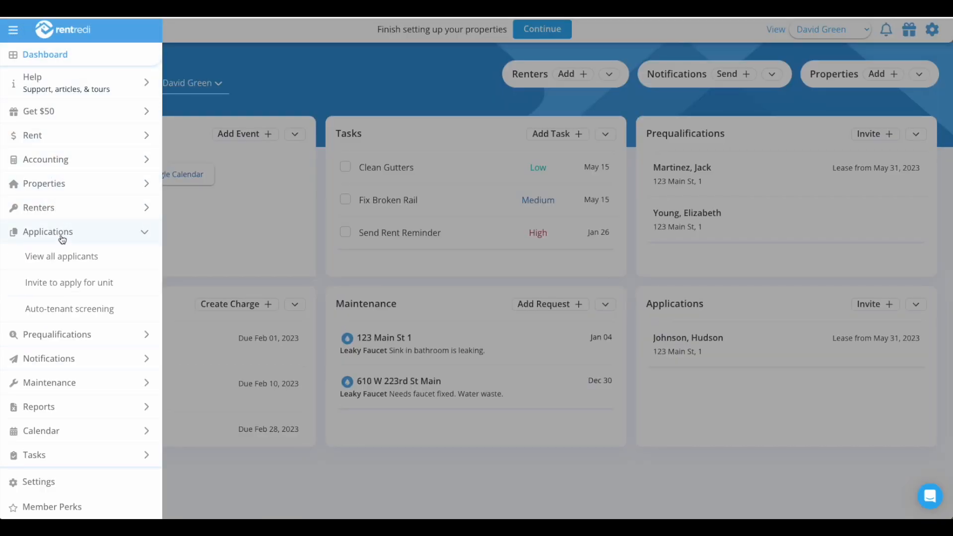
left_click(70, 282)
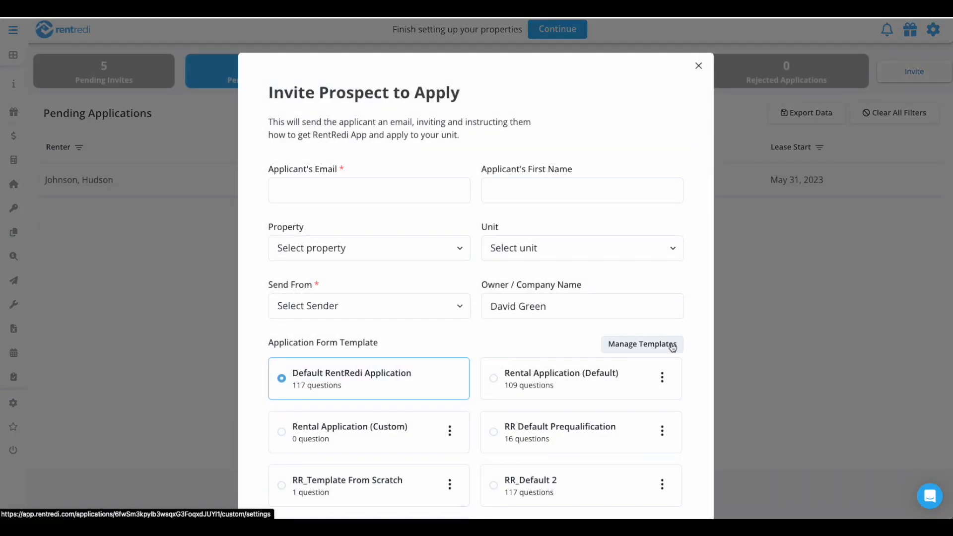
Go to Manage Templates, view the Template Library, and begin a new template.
left_click(642, 344)
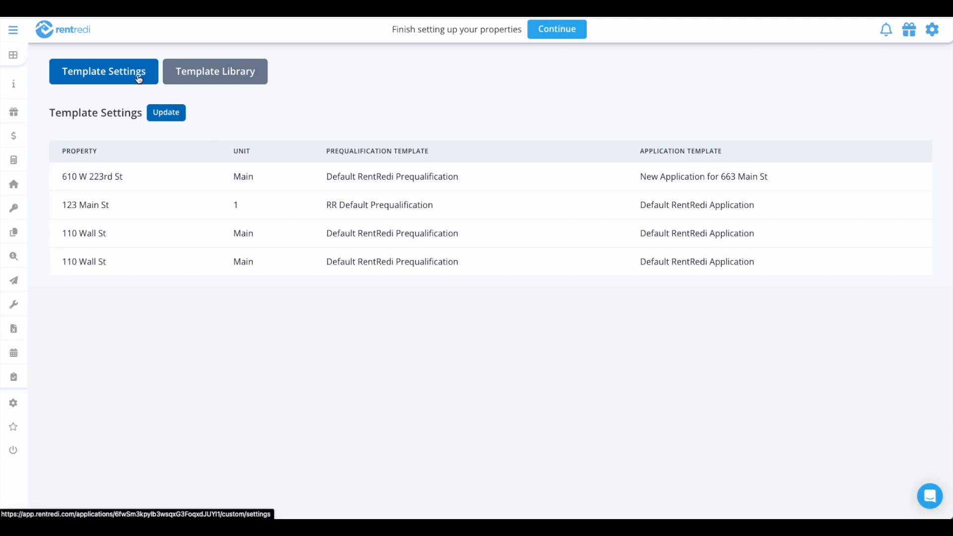
left_click(215, 71)
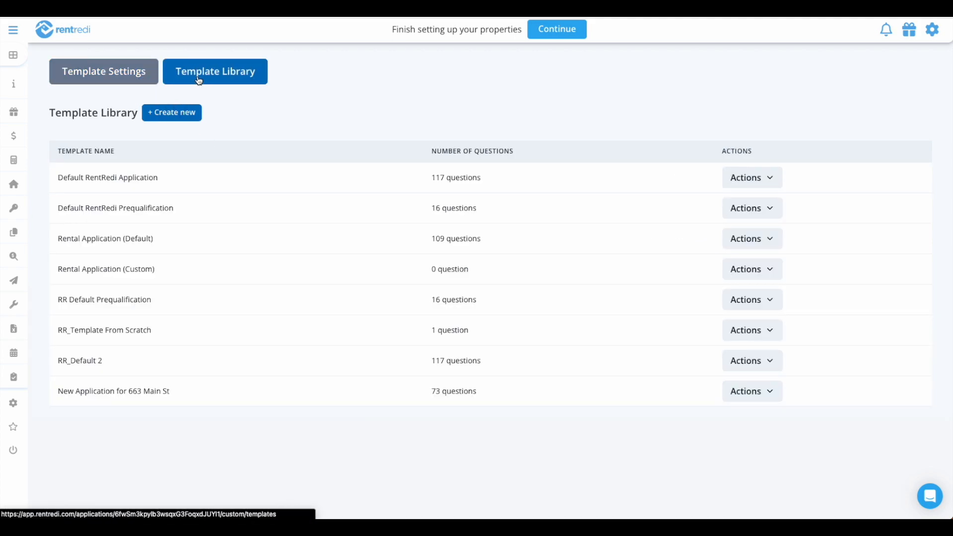
mouse_move(171, 112)
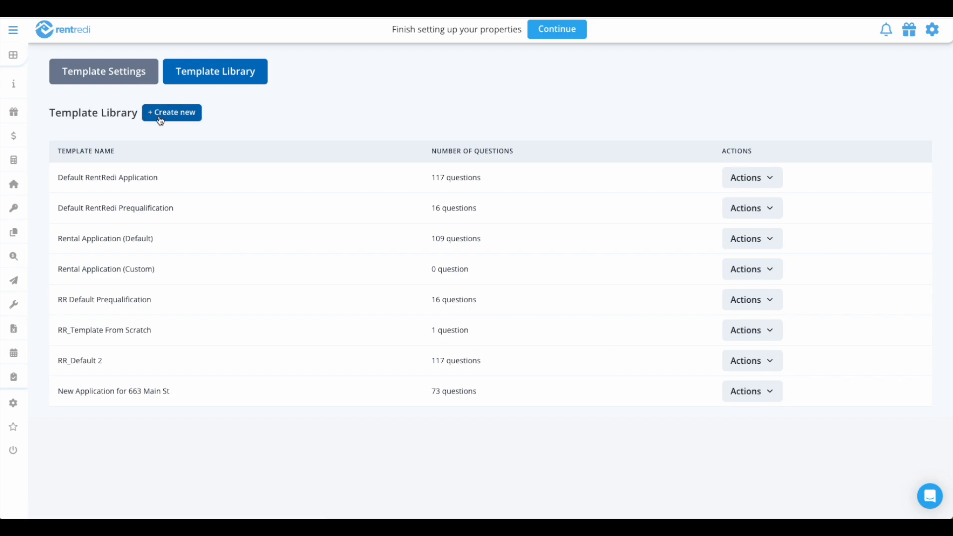
left_click(171, 112)
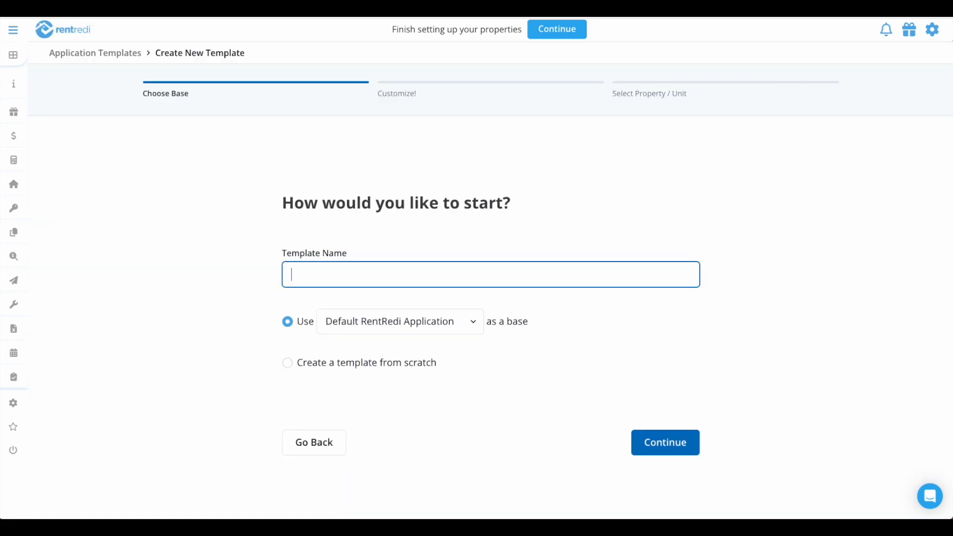
Name the template 123 Main St, build it from scratch, and continue to customizing.
type("123")
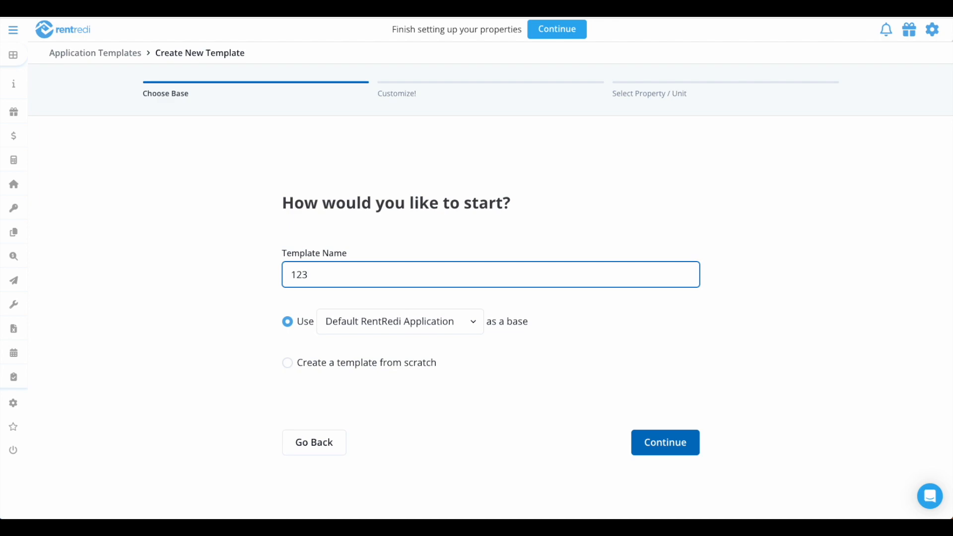
type("Main St")
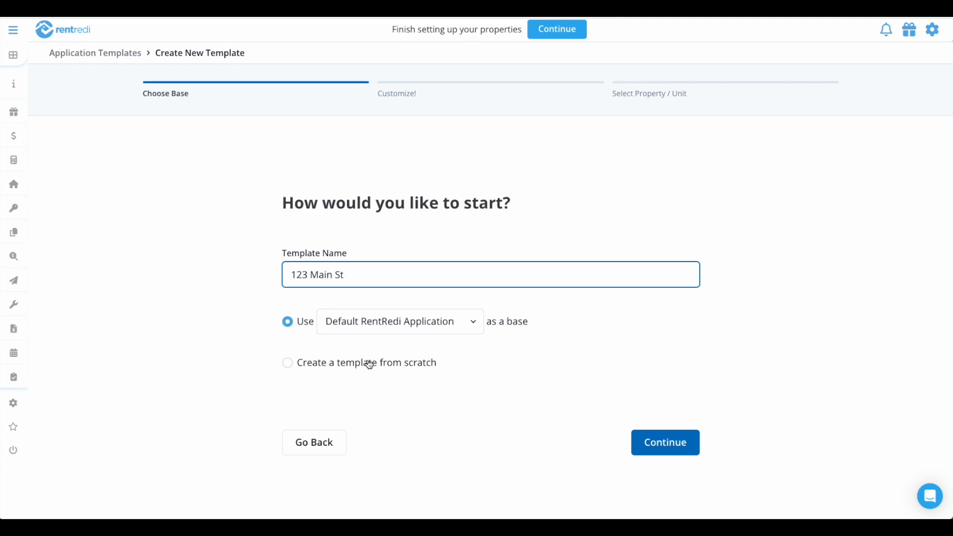
left_click(286, 363)
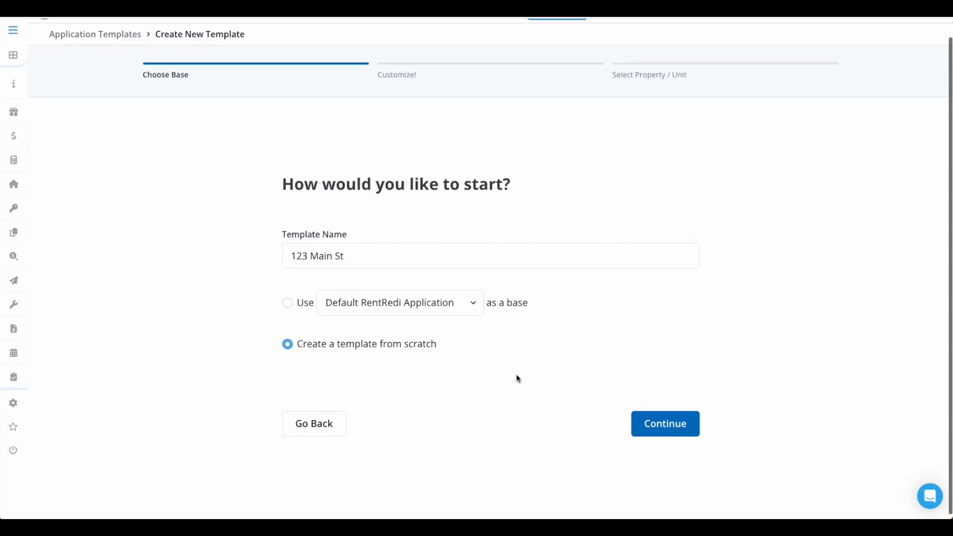
left_click(664, 423)
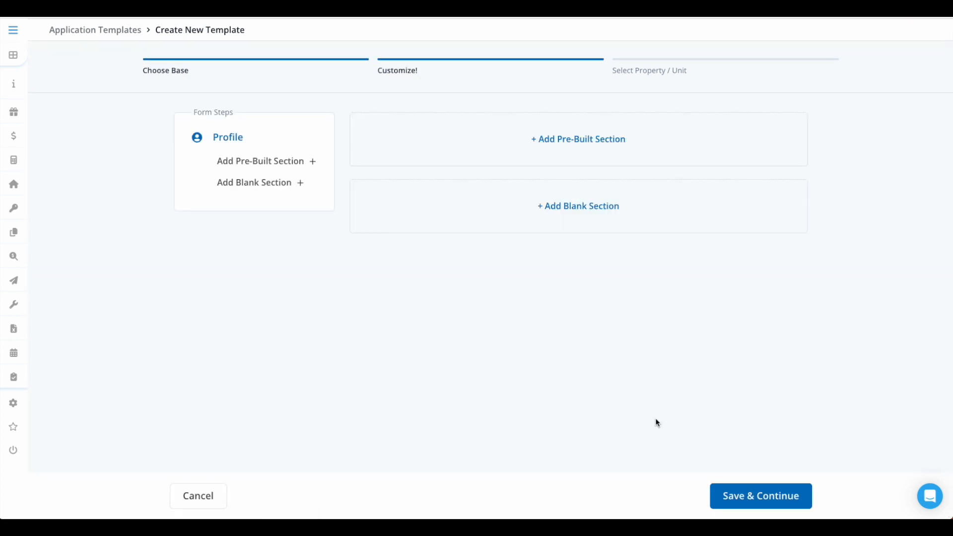
mouse_move(556, 149)
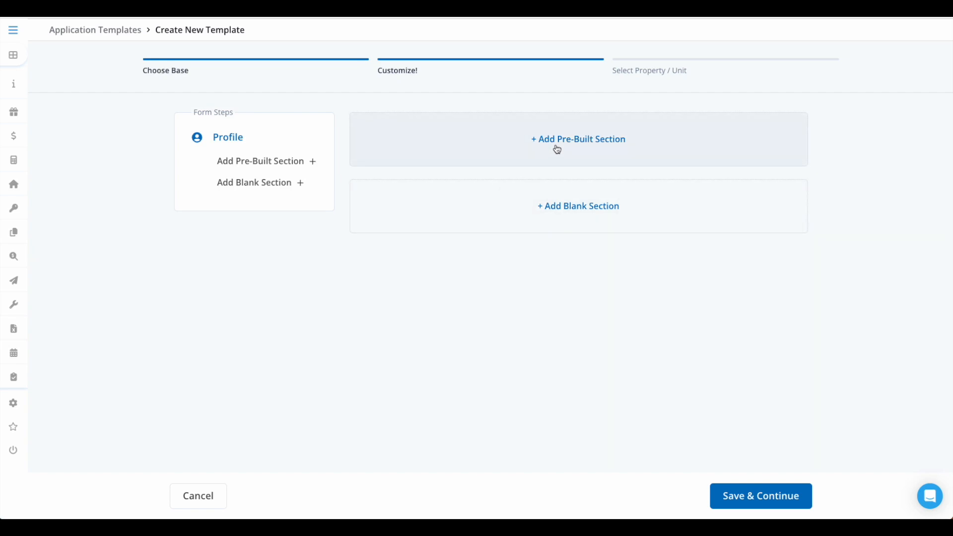
Add the Bank Information, Current Address, Current Employment, Education and Emergency Contact pre-built sections.
left_click(577, 139)
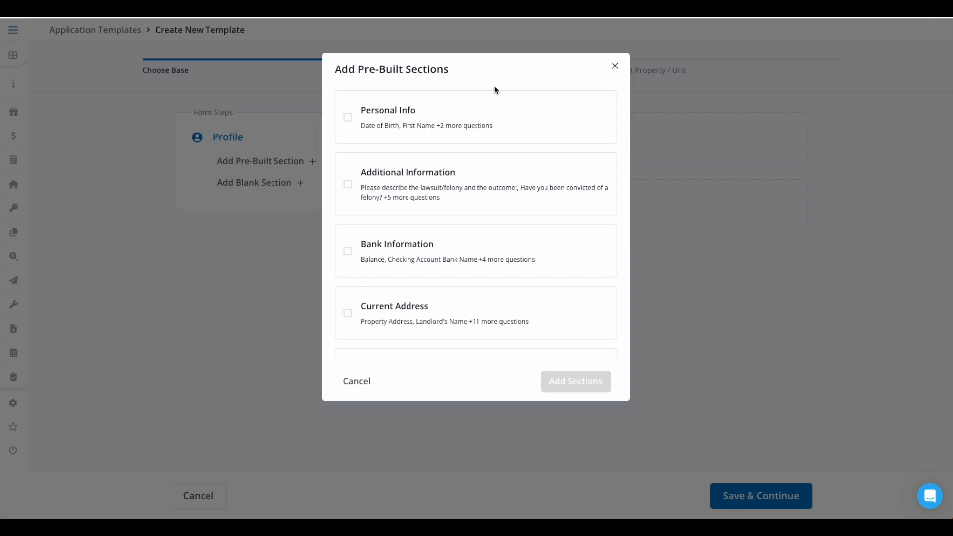
mouse_move(466, 114)
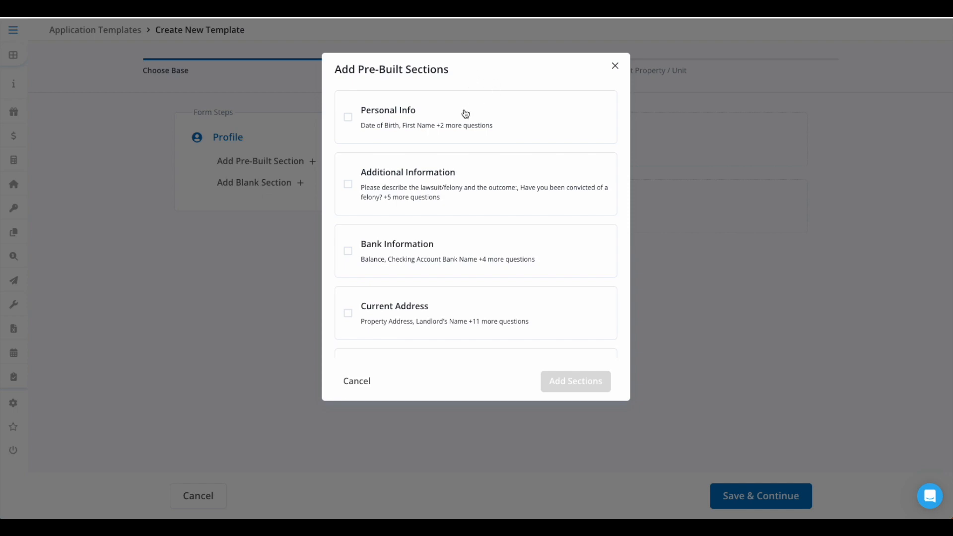
mouse_move(437, 121)
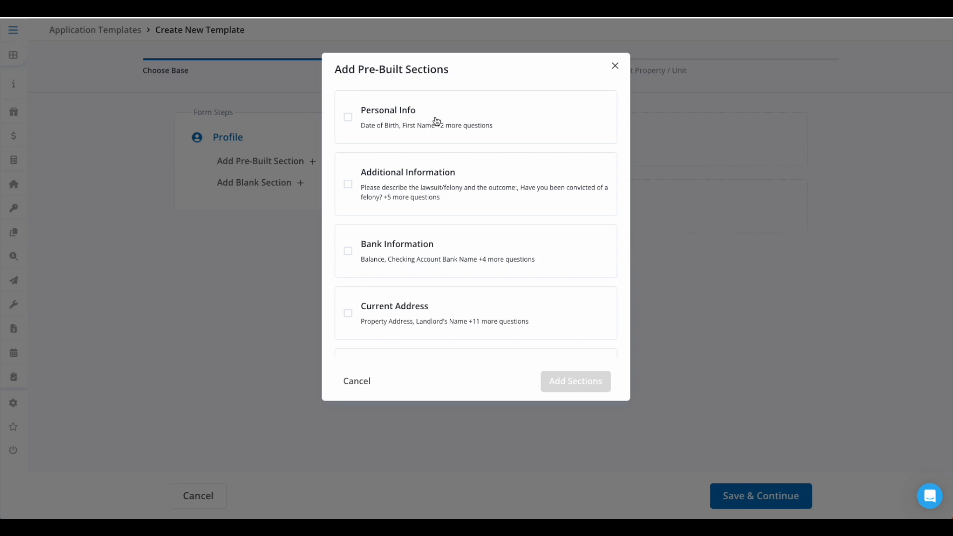
left_click(347, 117)
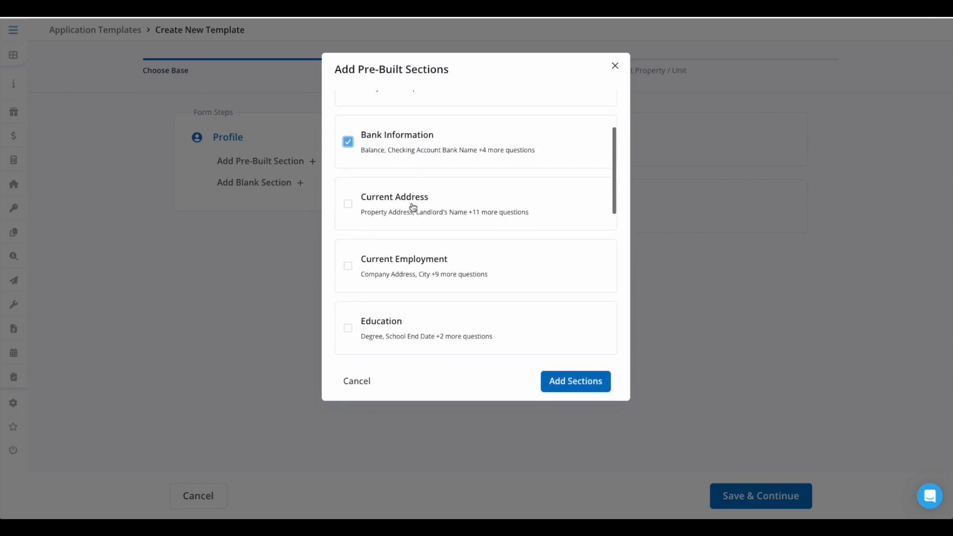
left_click(347, 203)
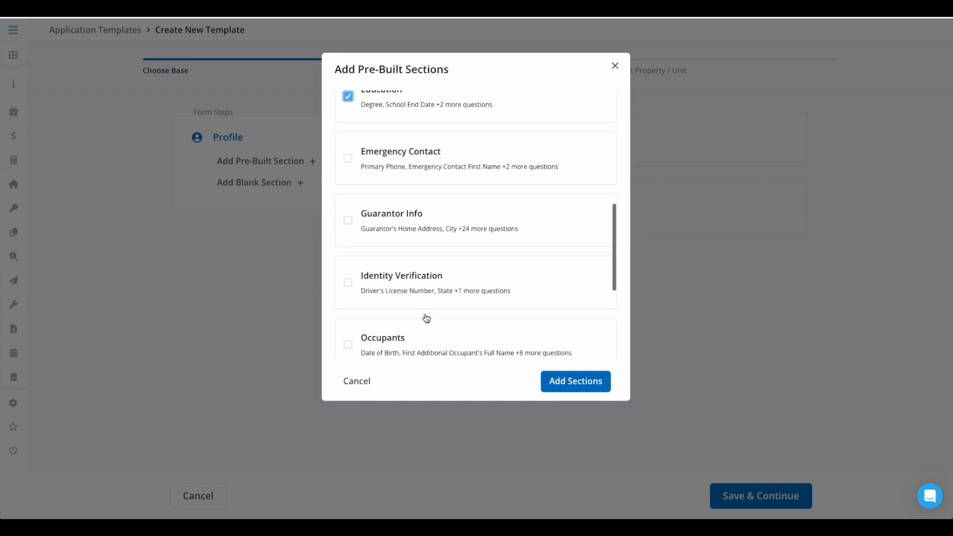
scroll("down", 3)
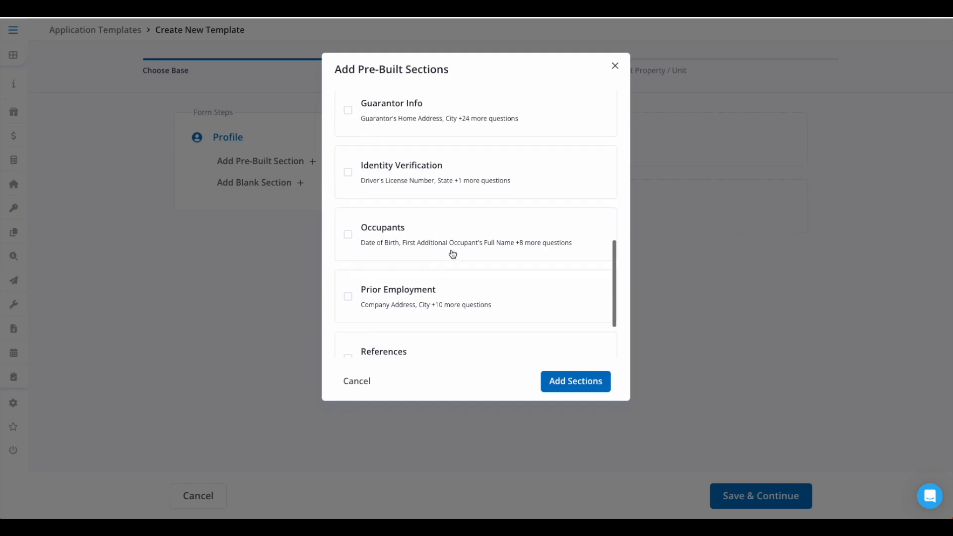
scroll("down", 3)
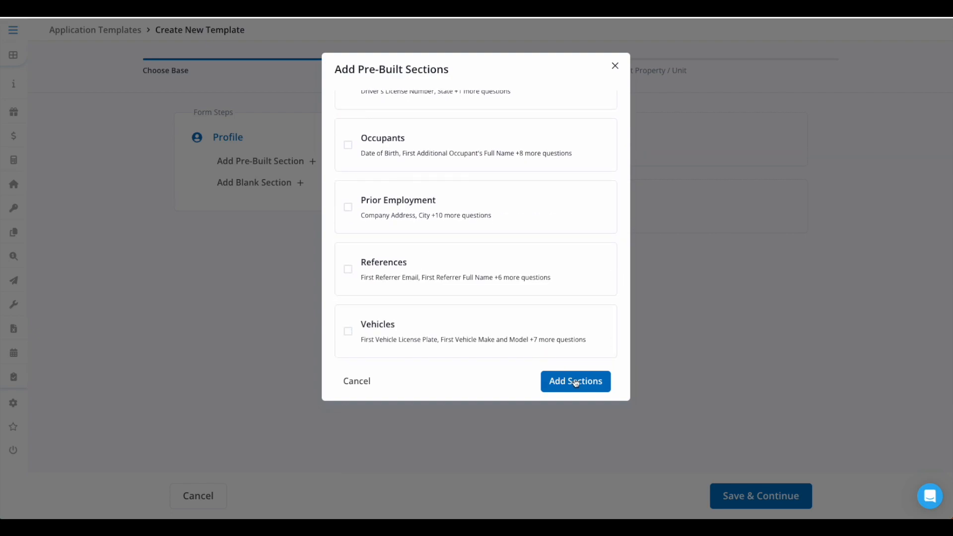
left_click(573, 381)
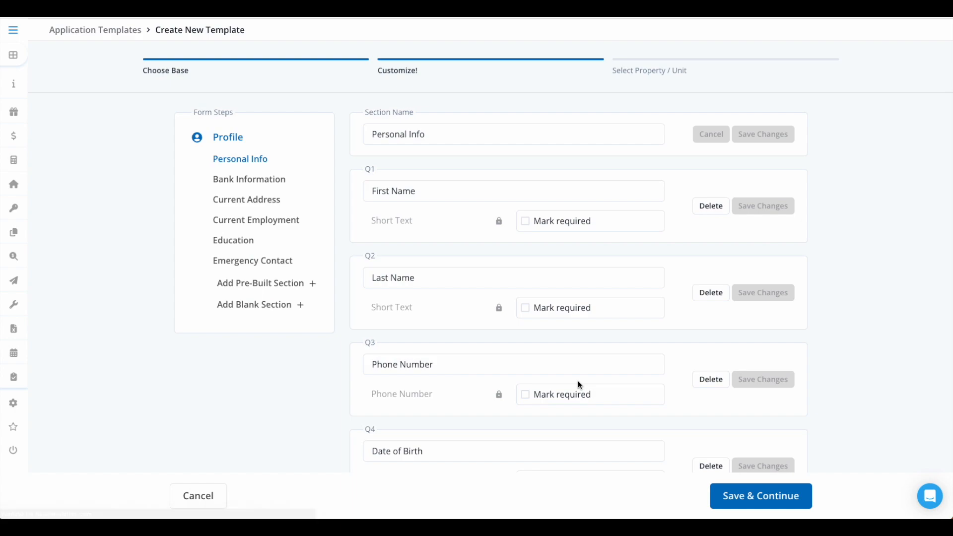
mouse_move(248, 181)
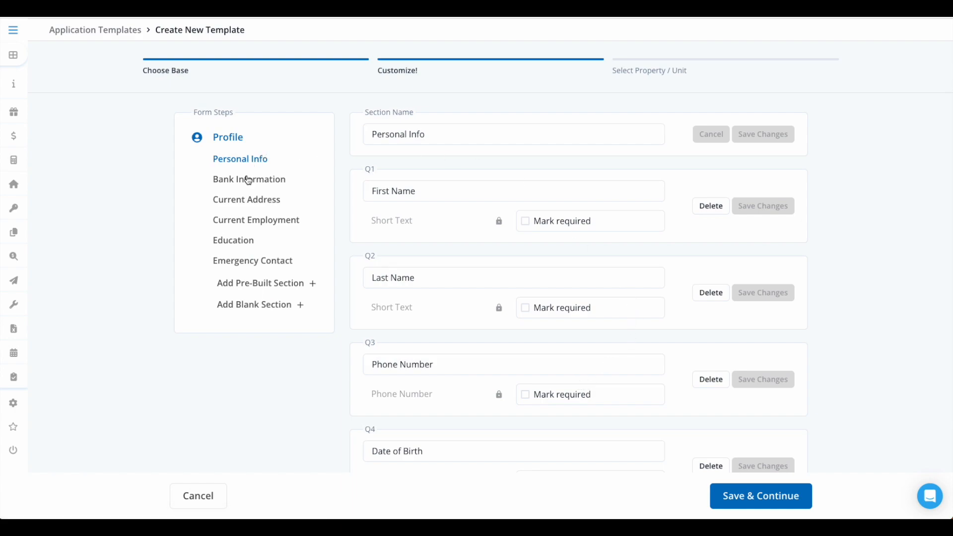
Review the Current Address section's questions and move on toward assigning the template.
left_click(246, 200)
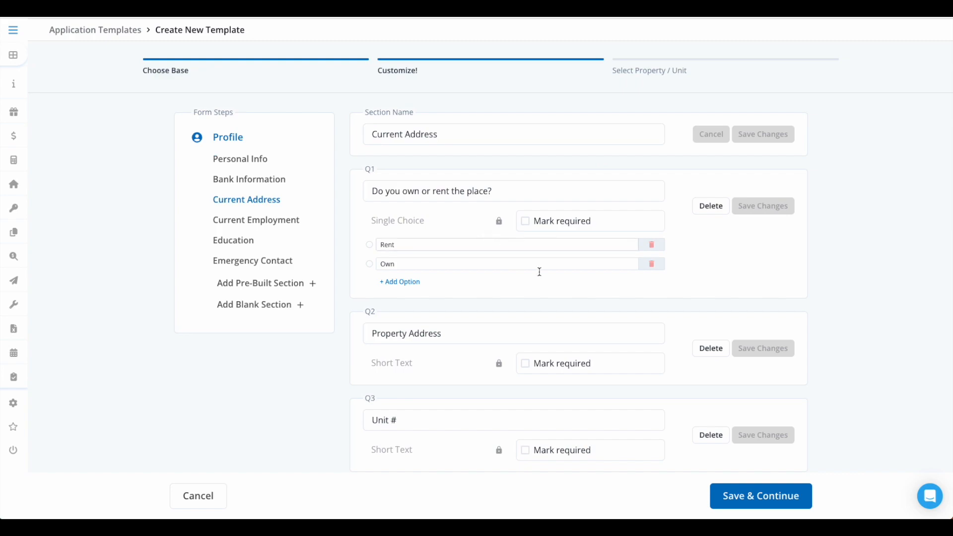
left_click(514, 190)
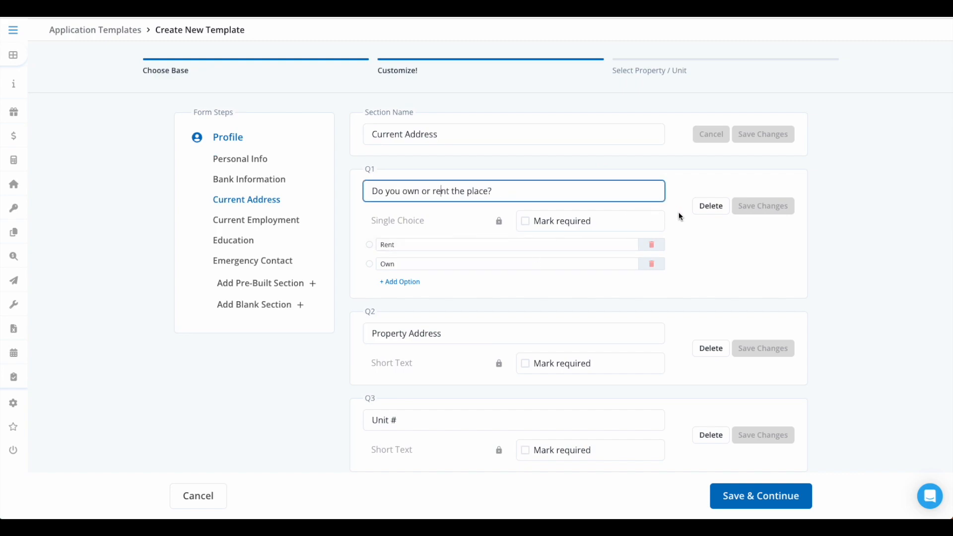
left_click(524, 220)
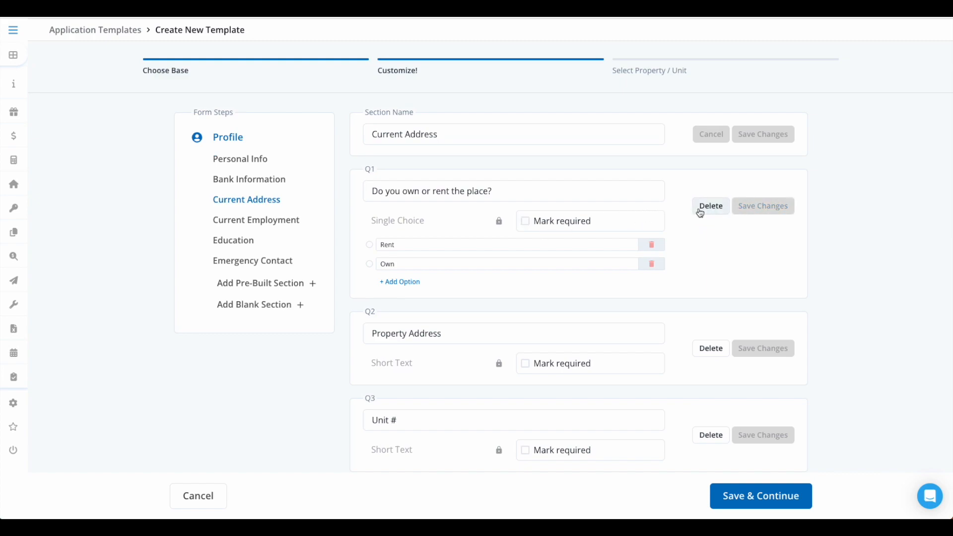
scroll("down", 3)
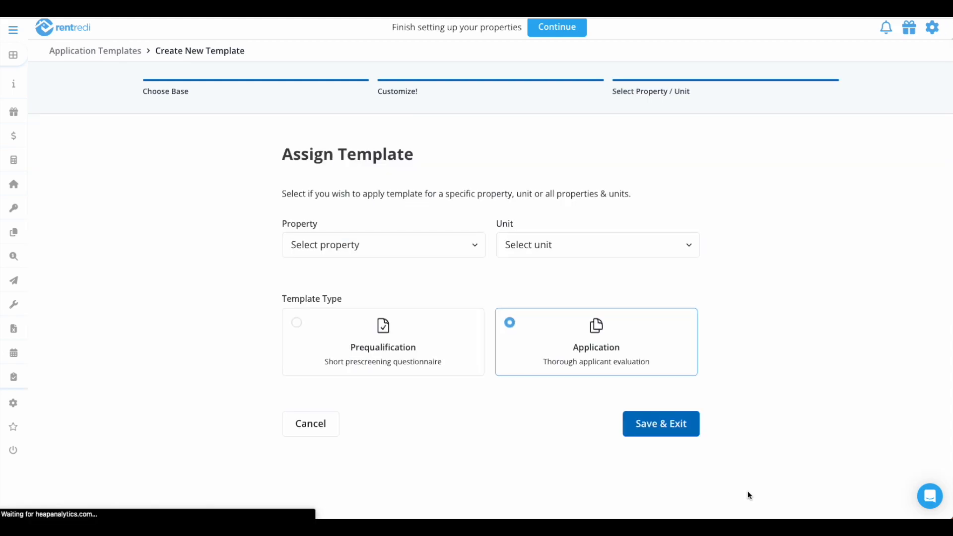
Assign the template to 123 Main St, All Units, as a full Application, and save it.
left_click(660, 423)
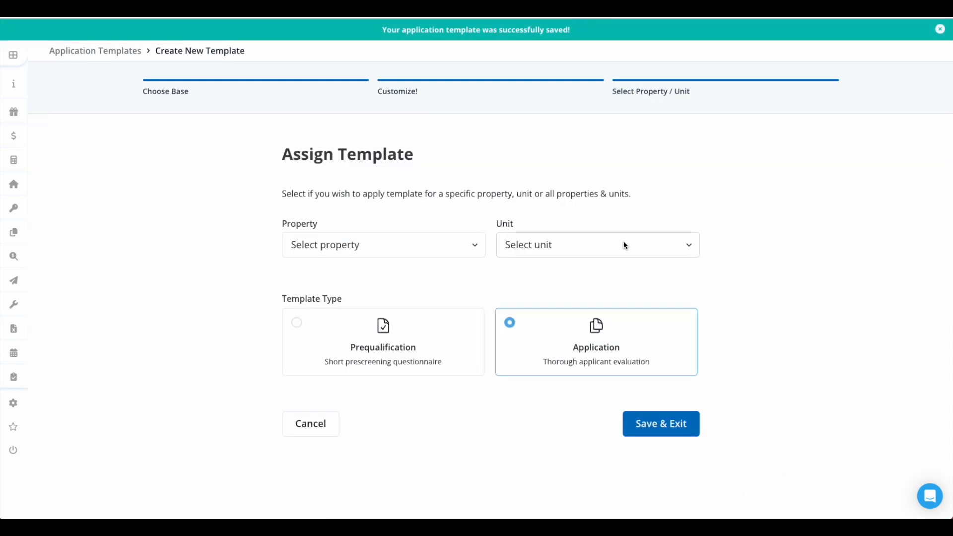
left_click(383, 244)
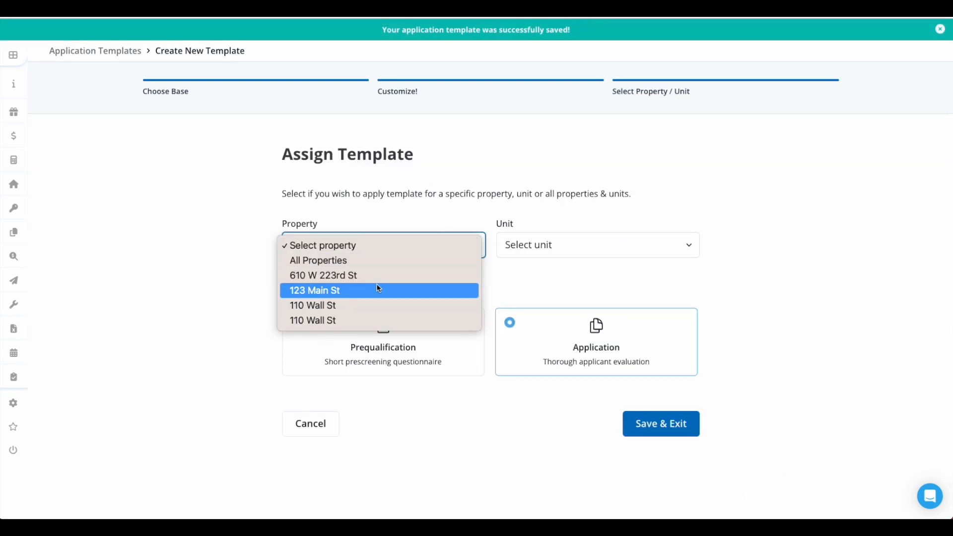
left_click(314, 290)
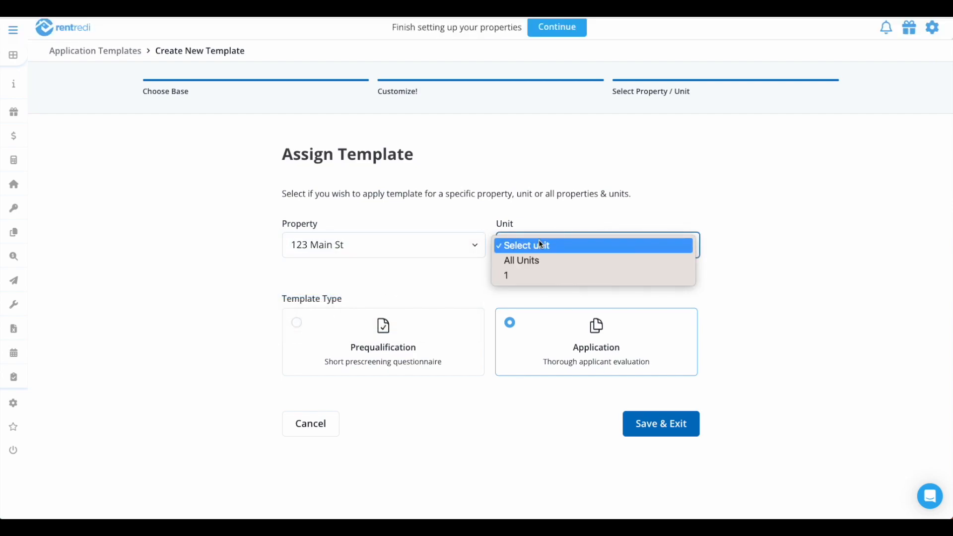
left_click(521, 260)
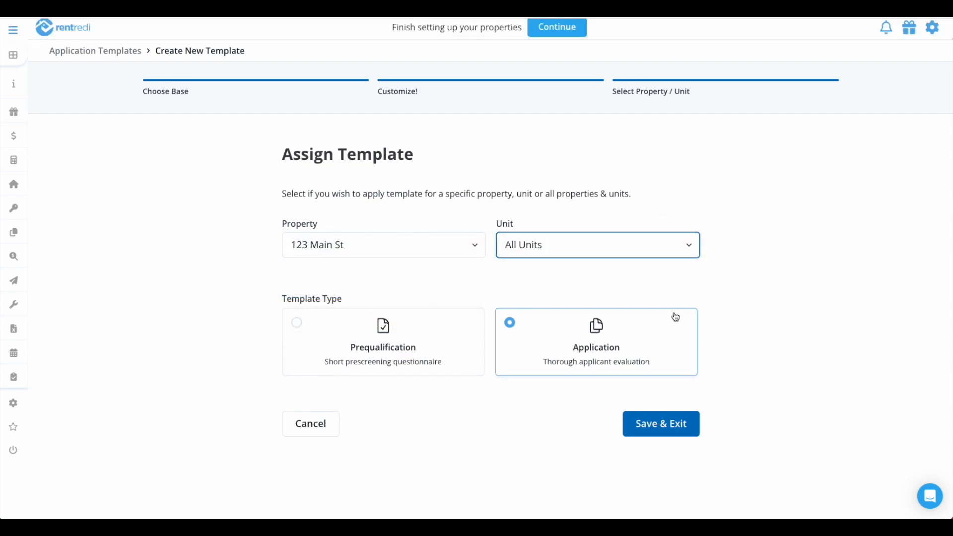
mouse_move(440, 322)
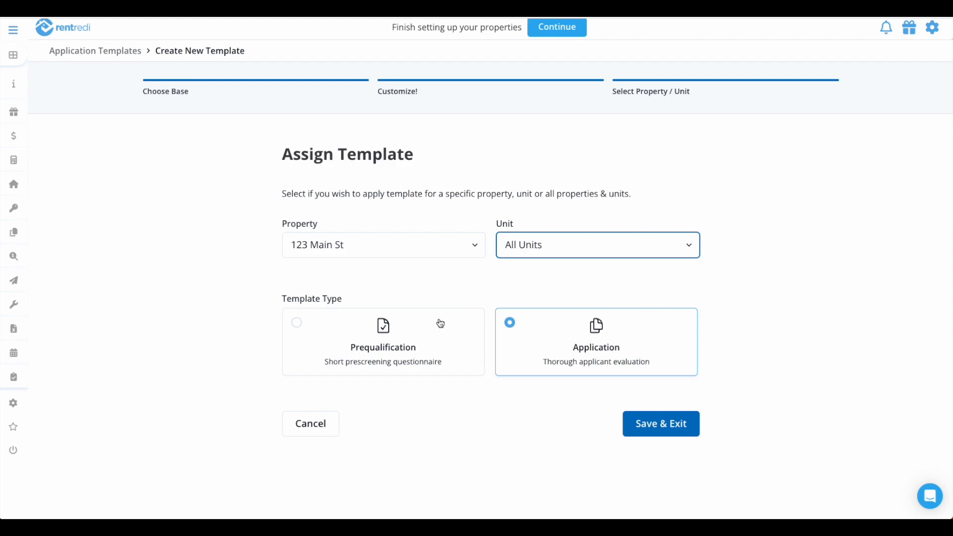
mouse_move(678, 353)
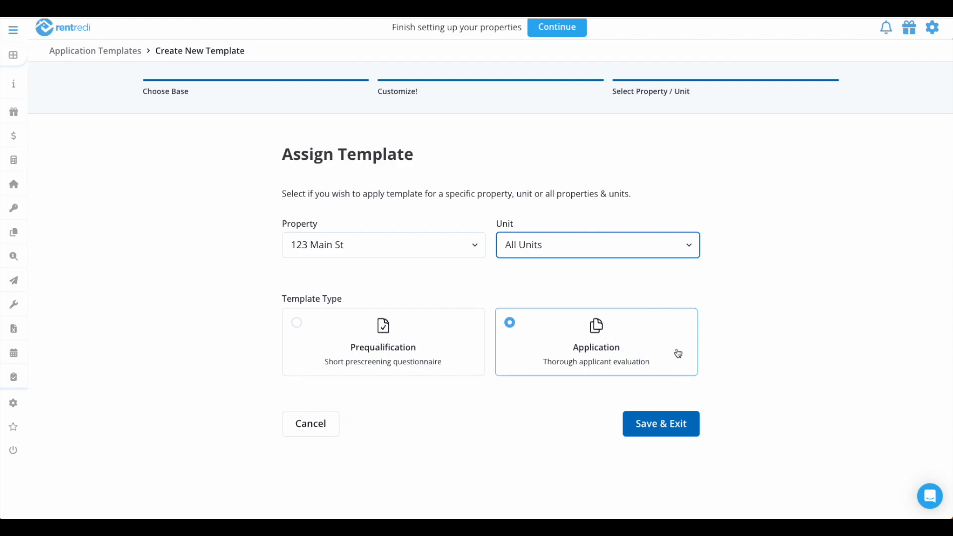
left_click(660, 424)
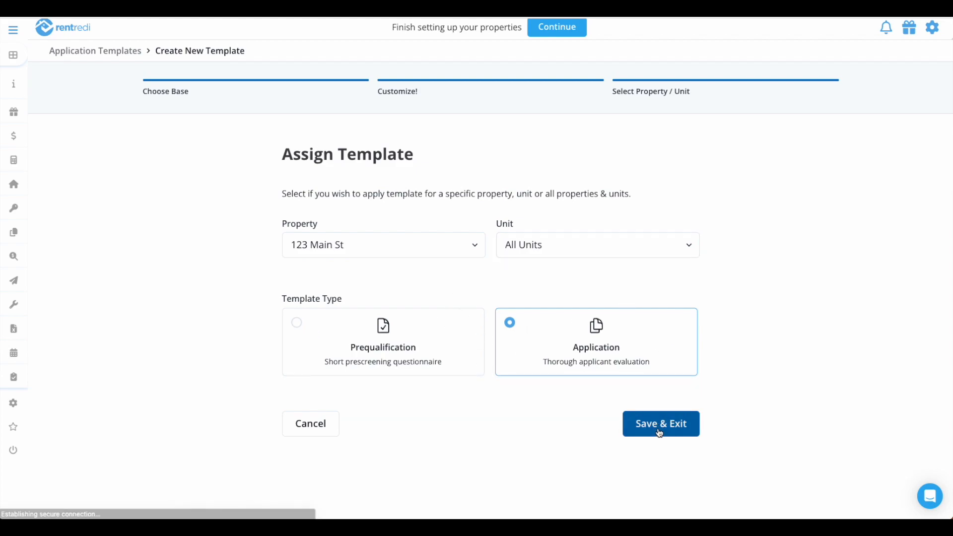
left_click(660, 424)
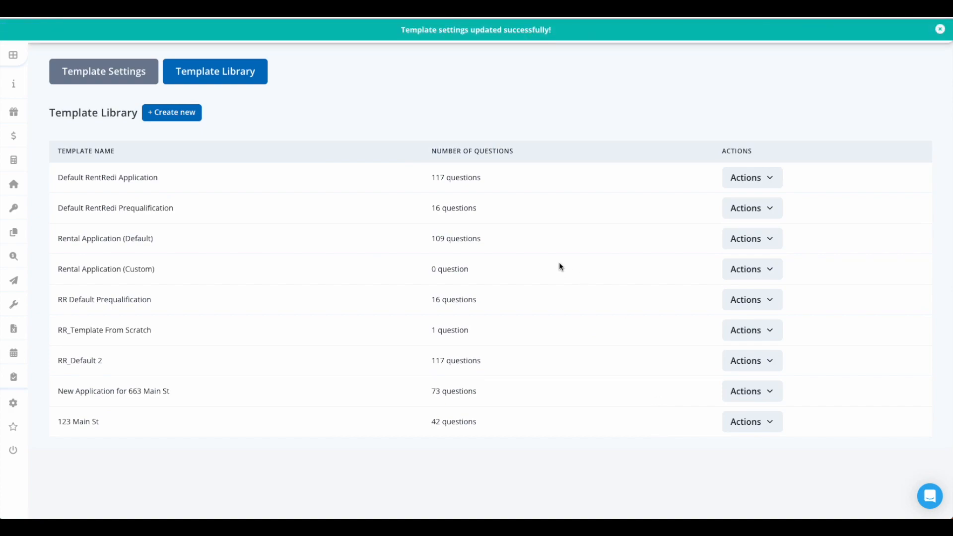
mouse_move(292, 177)
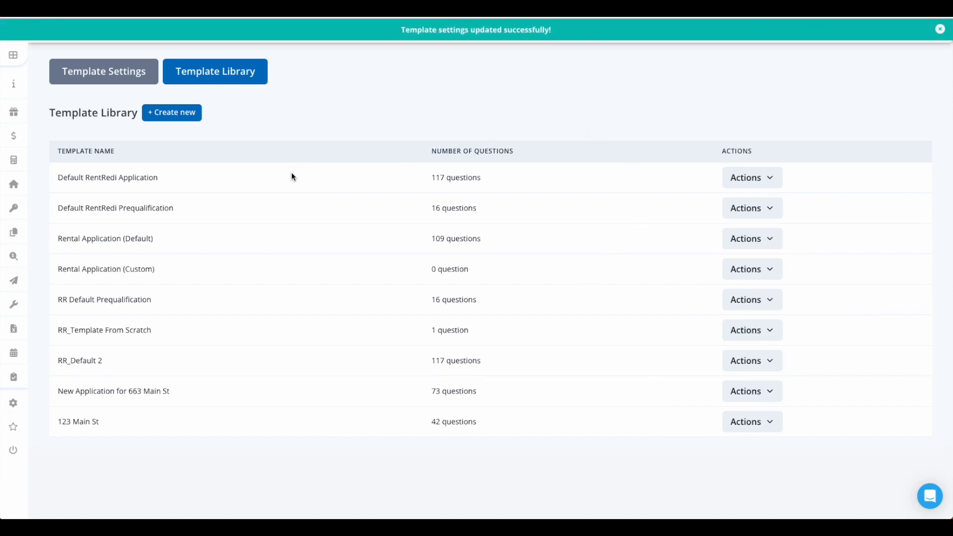
Dismiss the template saved notification and return to the dashboard.
left_click(940, 28)
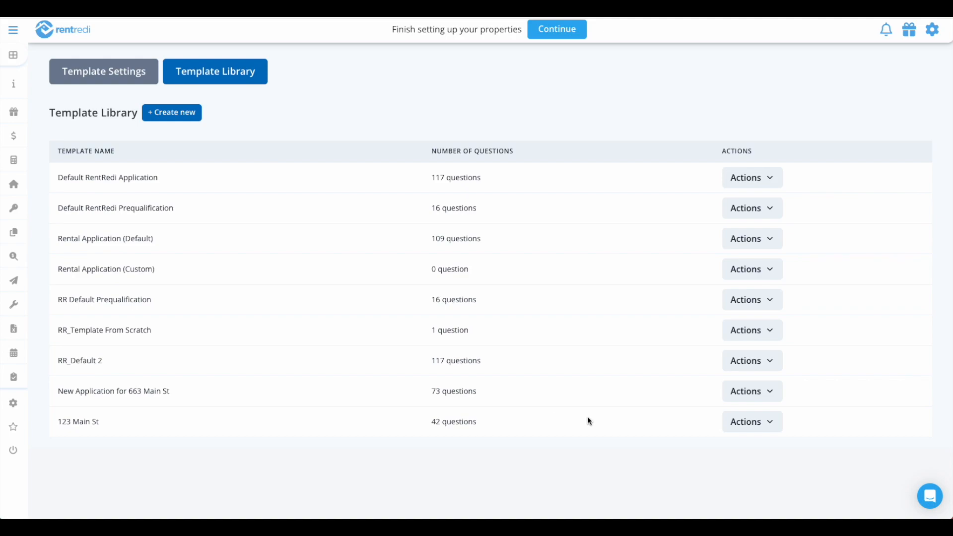
left_click(13, 184)
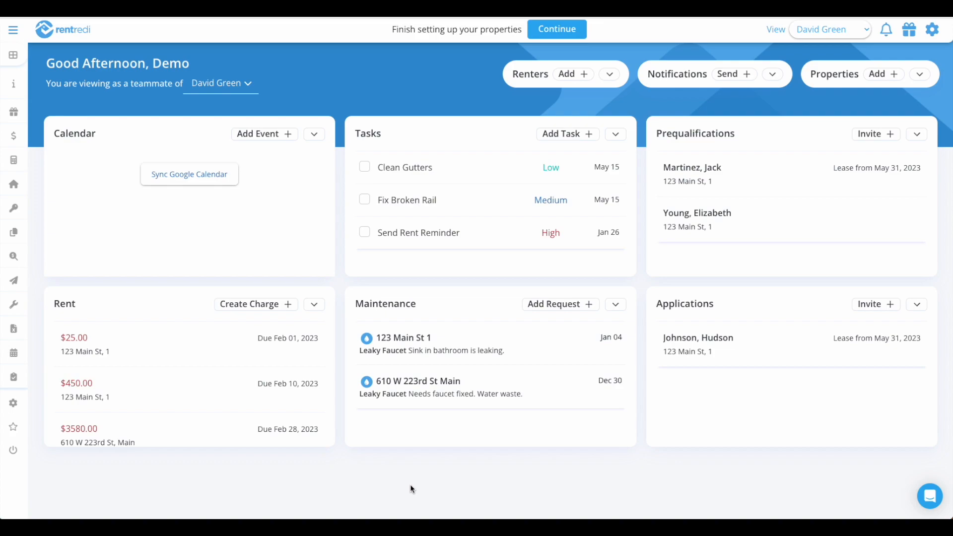
mouse_move(654, 282)
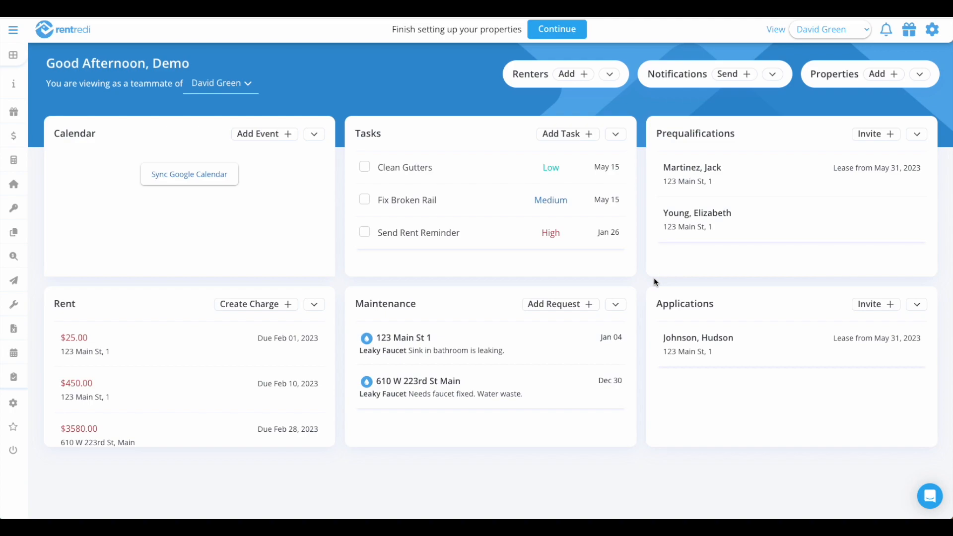
mouse_move(916, 305)
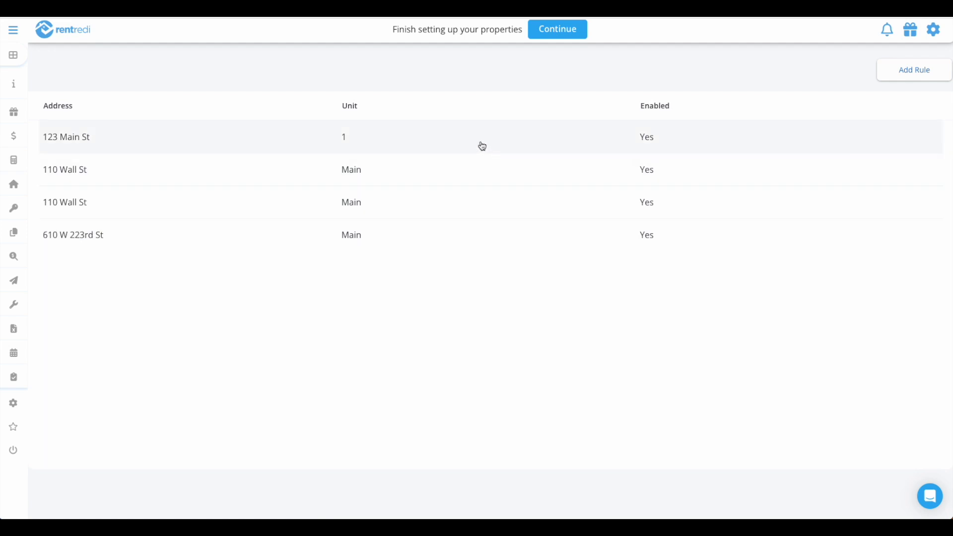
mouse_move(569, 140)
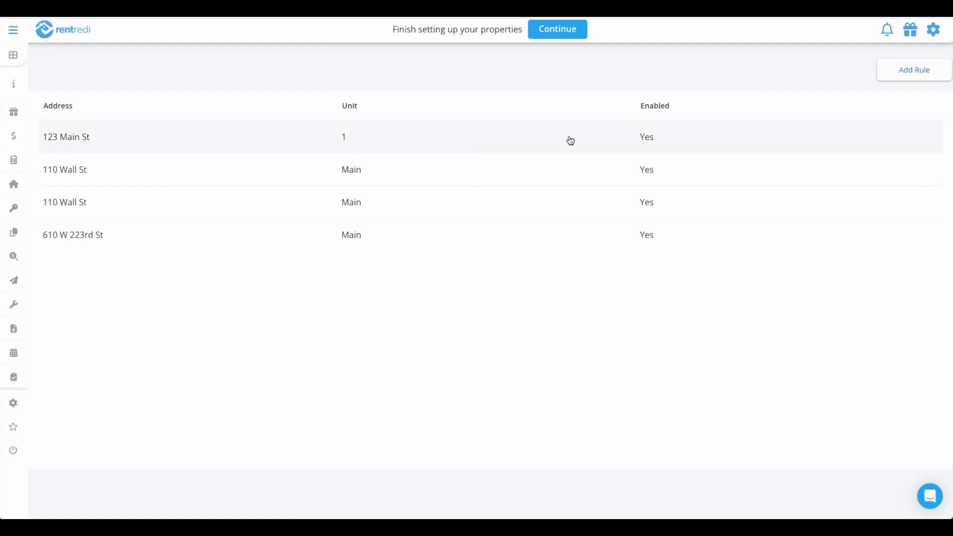
mouse_move(640, 202)
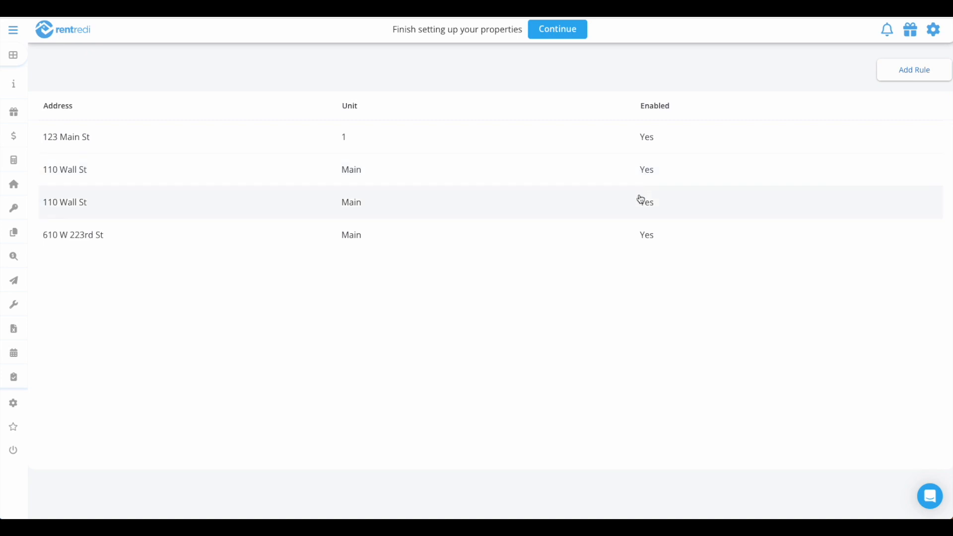
mouse_move(472, 142)
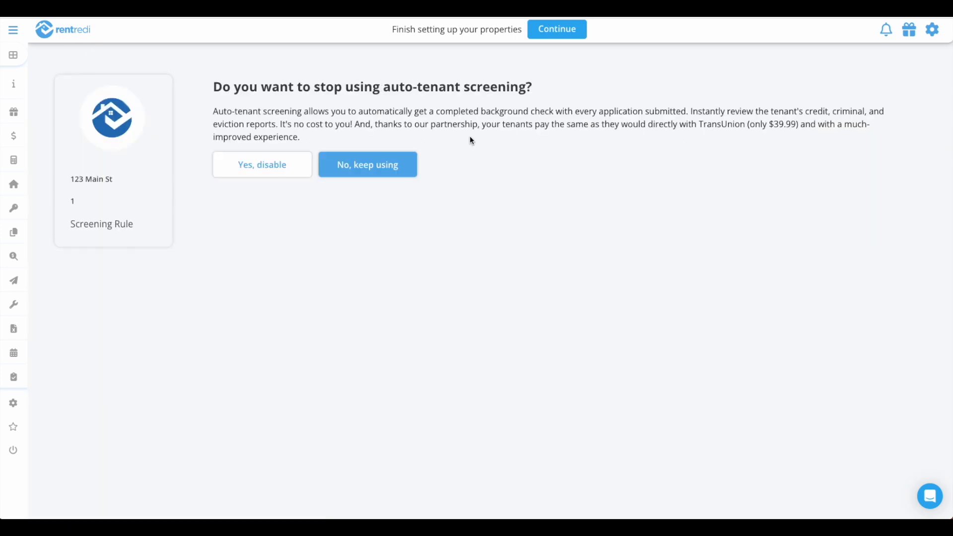
mouse_move(215, 153)
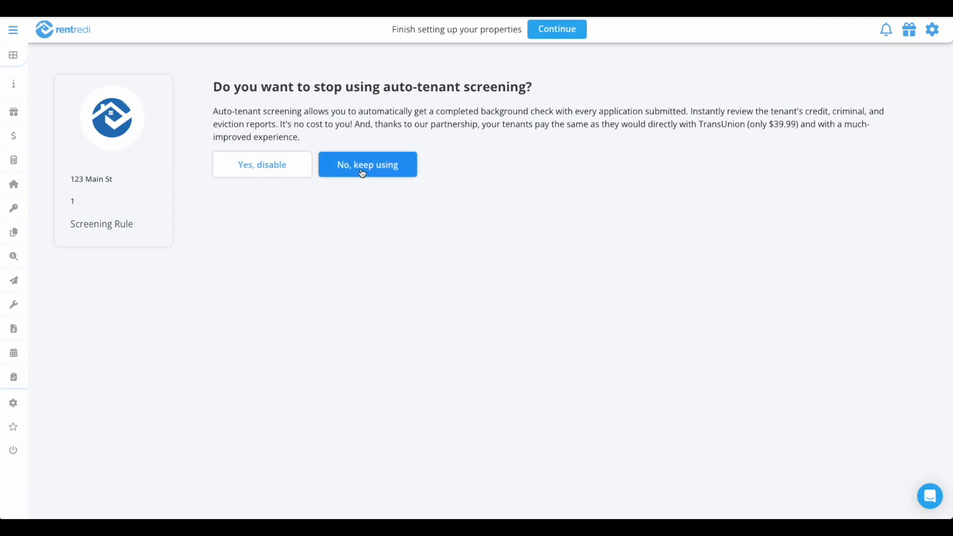
left_click(367, 164)
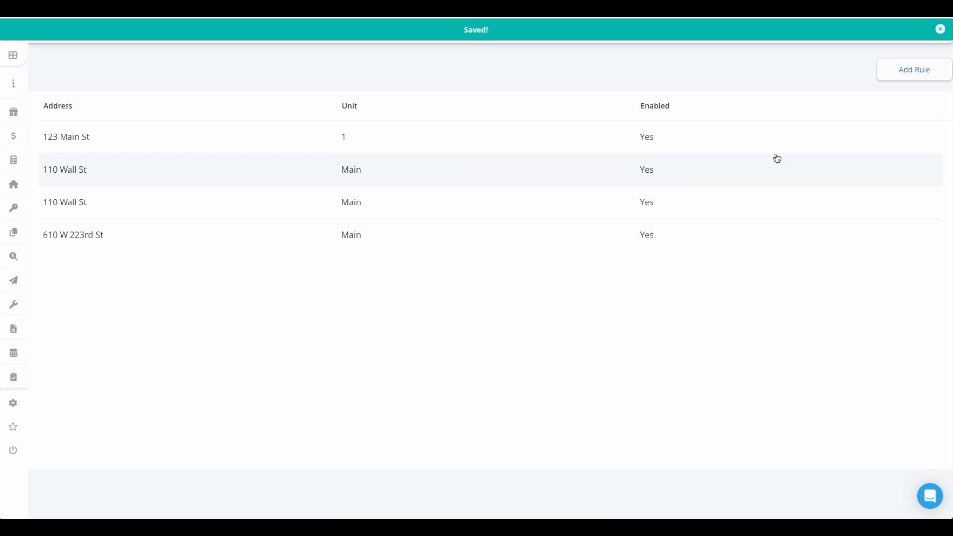
left_click(940, 28)
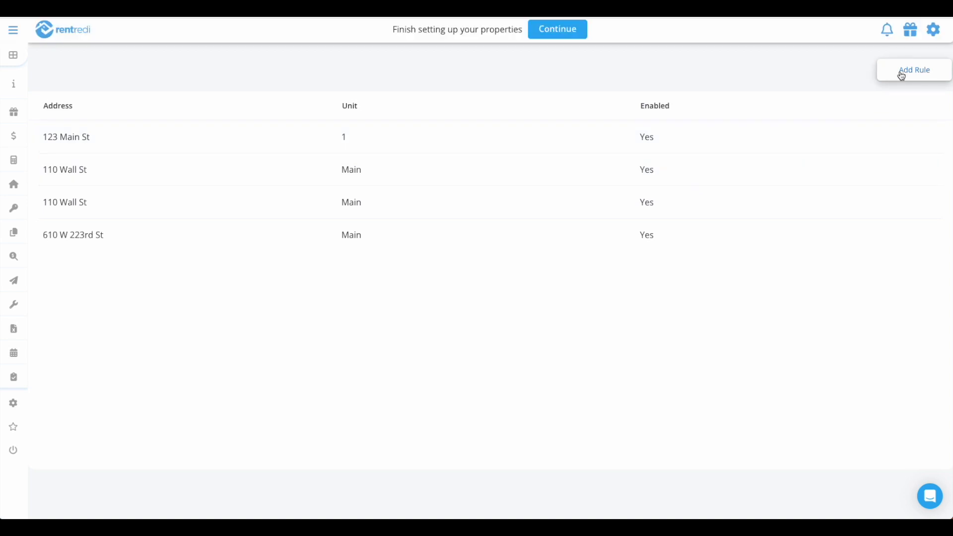
Add a new auto-screening rule applying to All Properties and All Units.
left_click(913, 70)
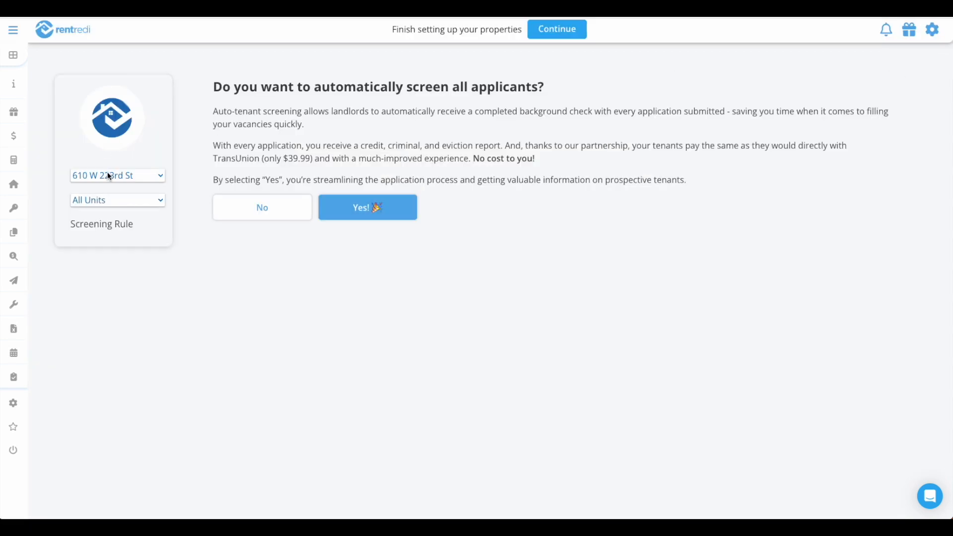
left_click(117, 174)
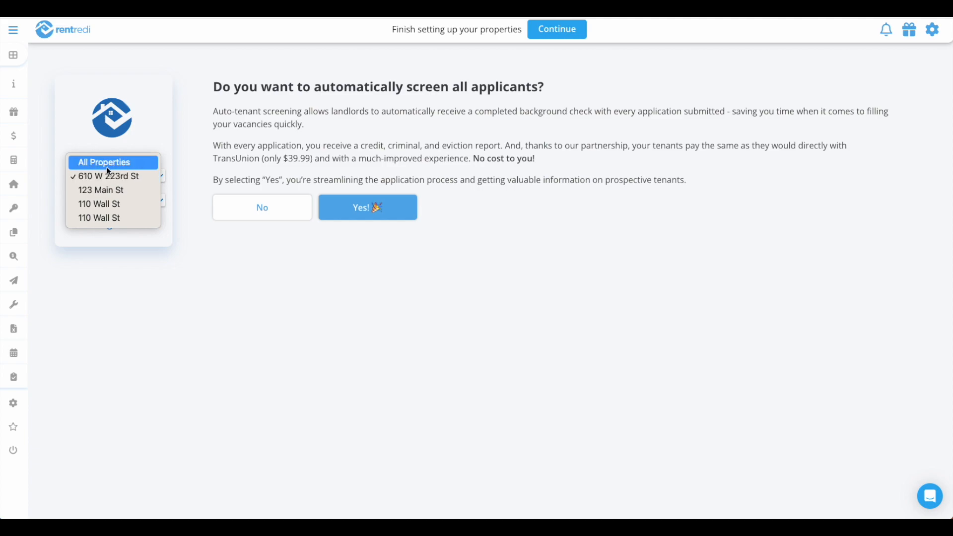
left_click(108, 176)
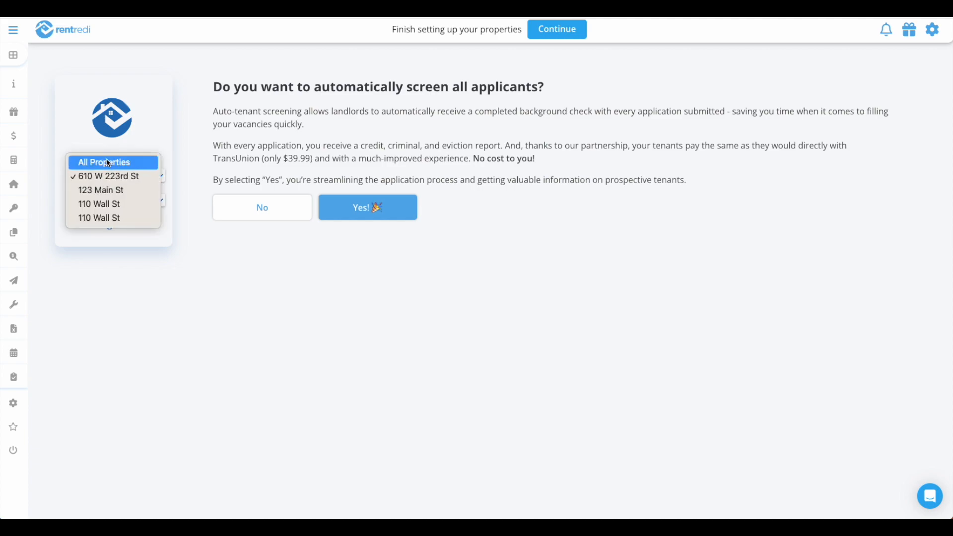
left_click(104, 162)
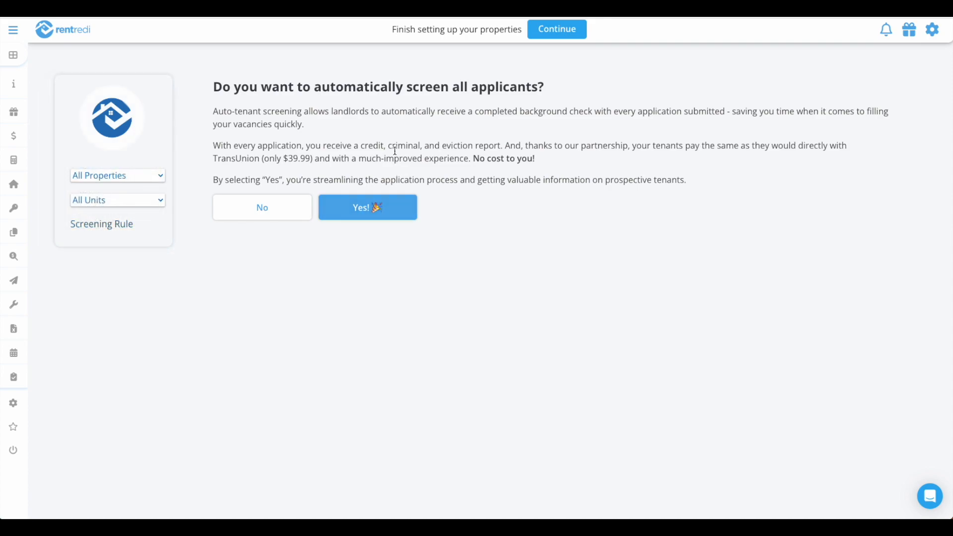
mouse_move(490, 279)
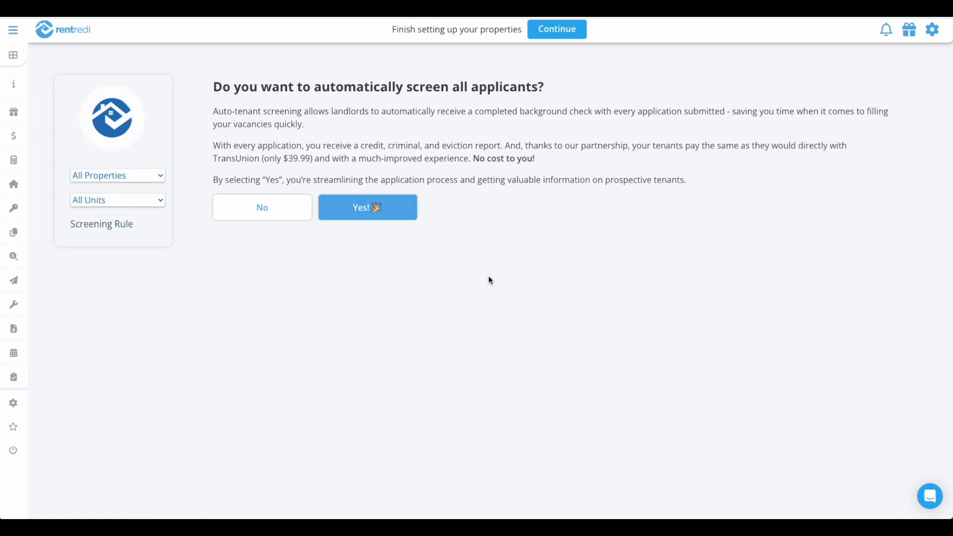
mouse_move(486, 163)
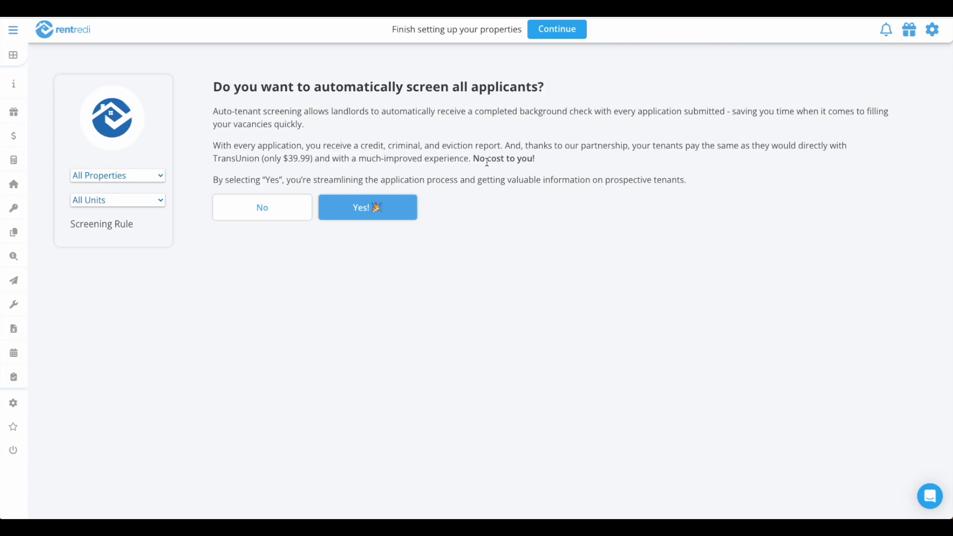
mouse_move(464, 158)
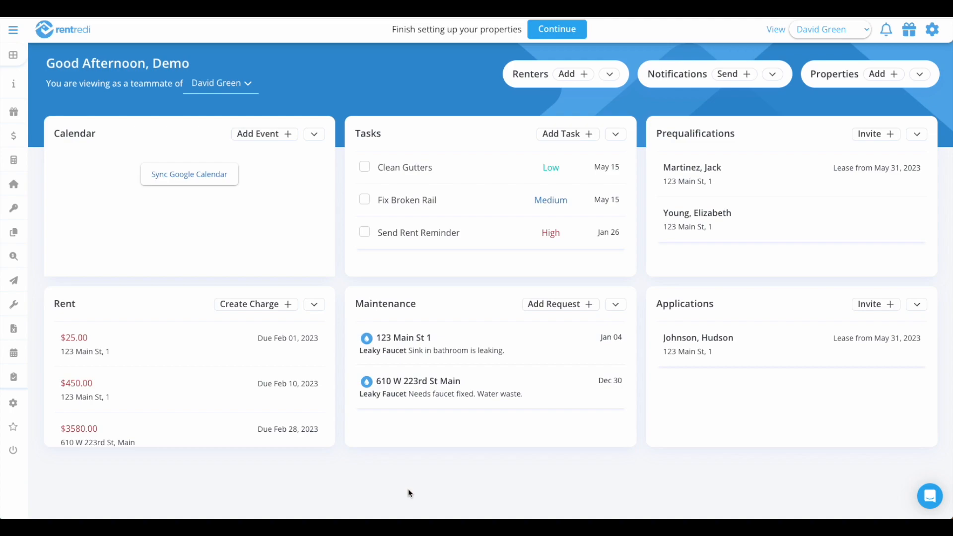
mouse_move(668, 308)
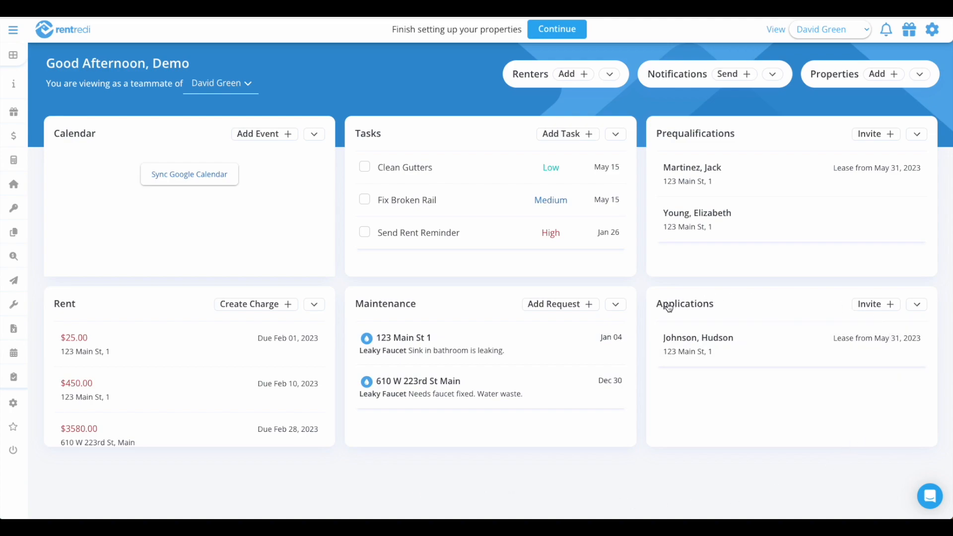
mouse_move(713, 378)
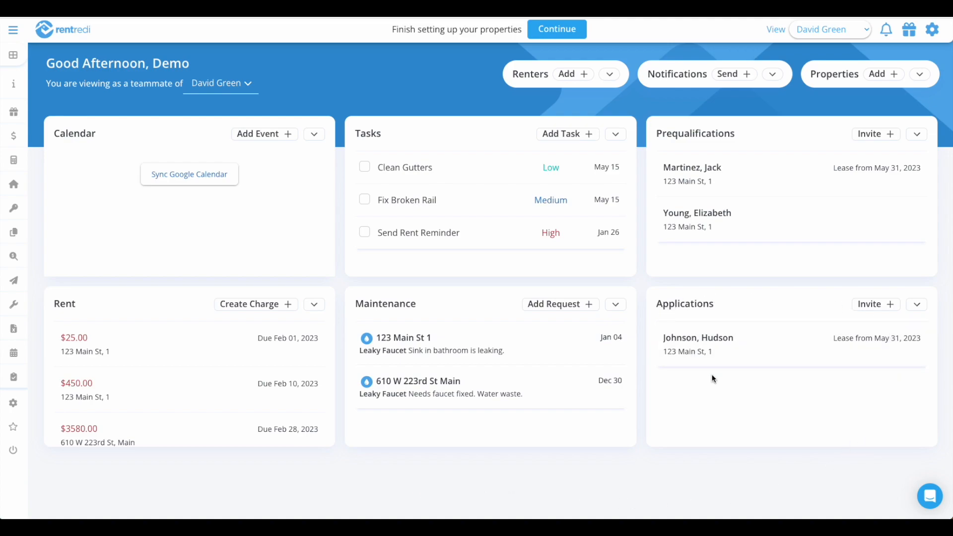
mouse_move(834, 355)
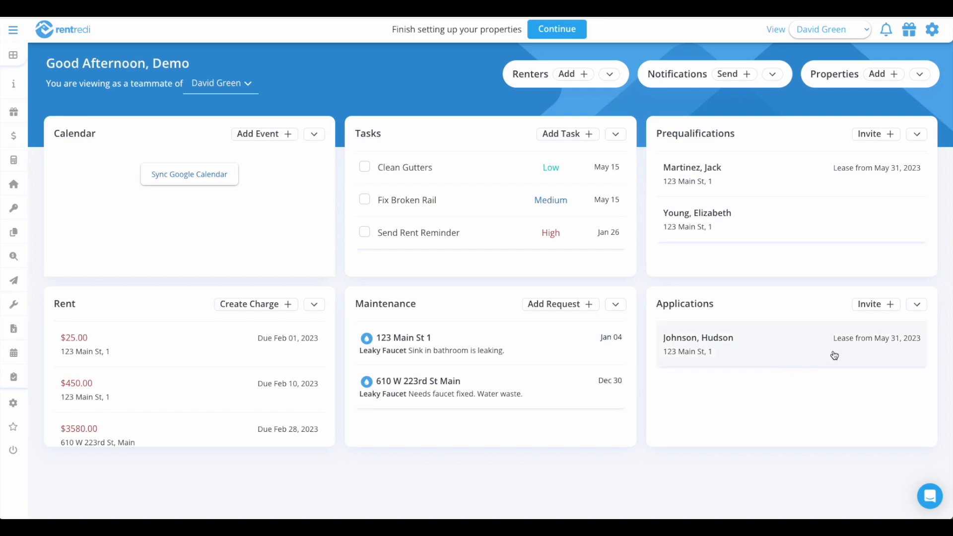
mouse_move(744, 353)
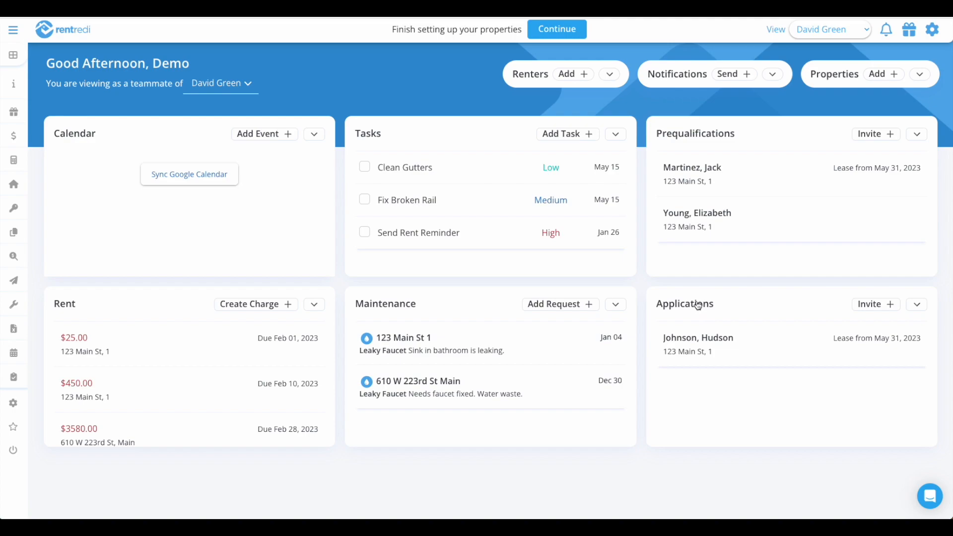
Go from the dashboard to the Pending Applications list via the Applications card.
left_click(683, 304)
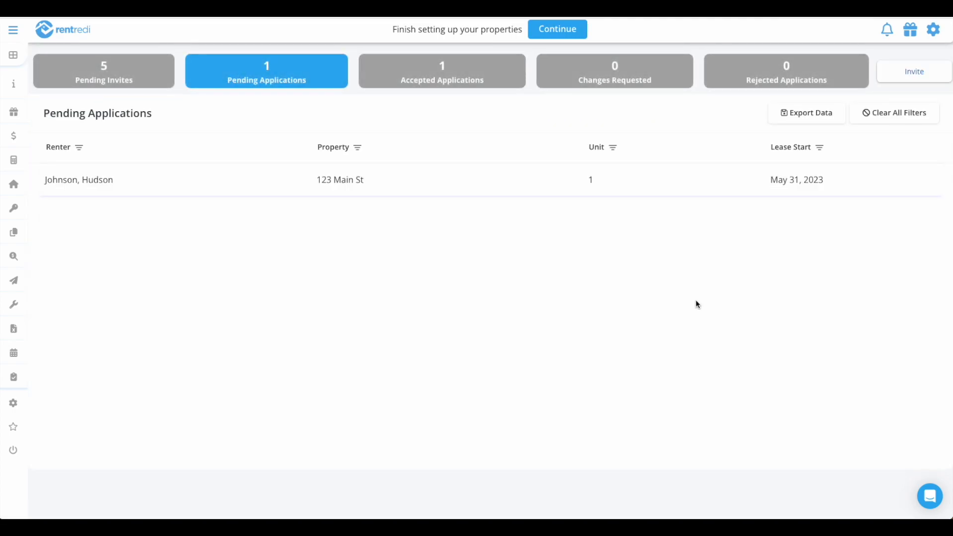
mouse_move(153, 96)
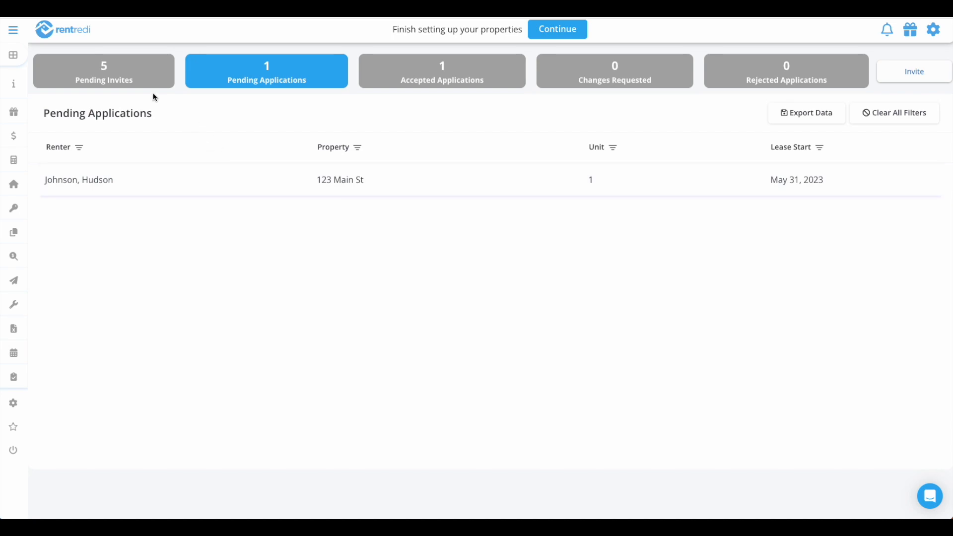
mouse_move(254, 109)
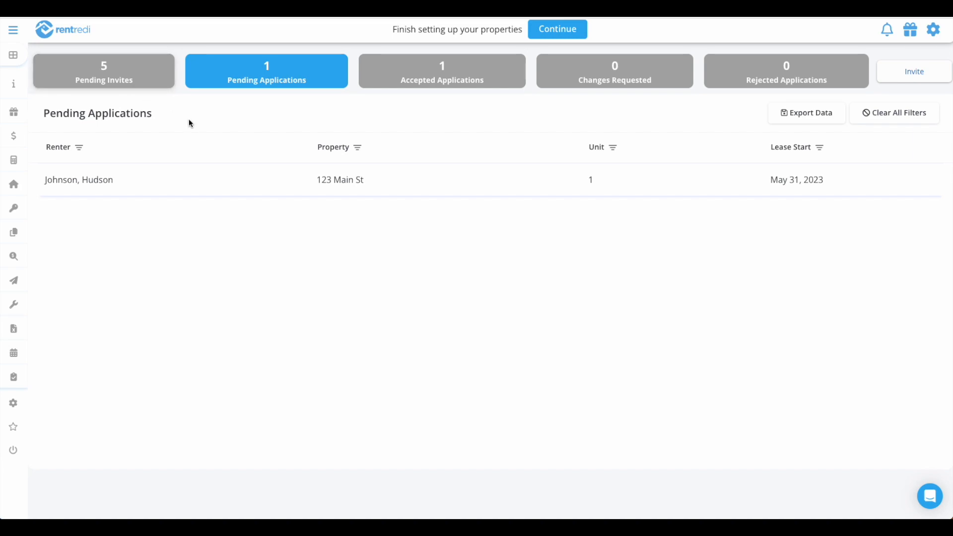
left_click(79, 180)
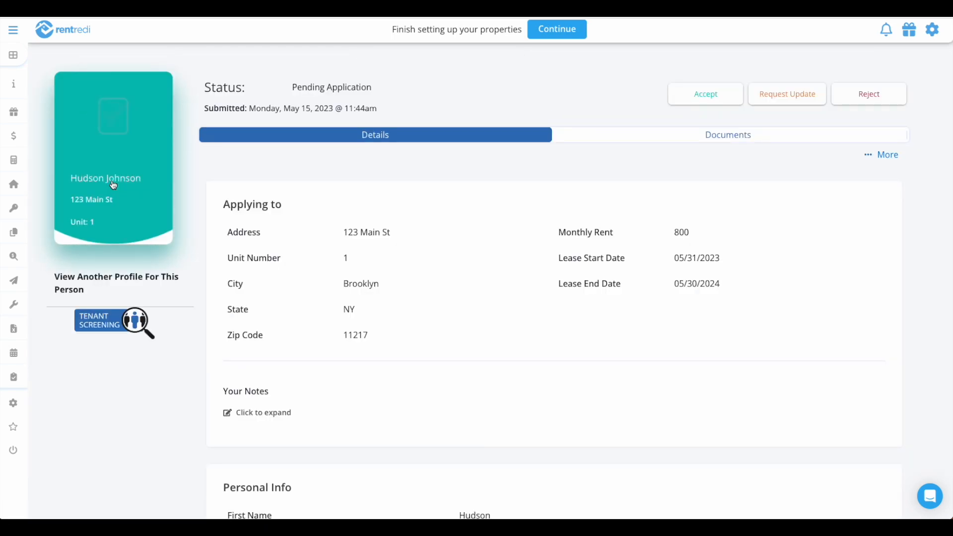
Read through the application's Details and switch to its Documents list.
scroll("down", 3)
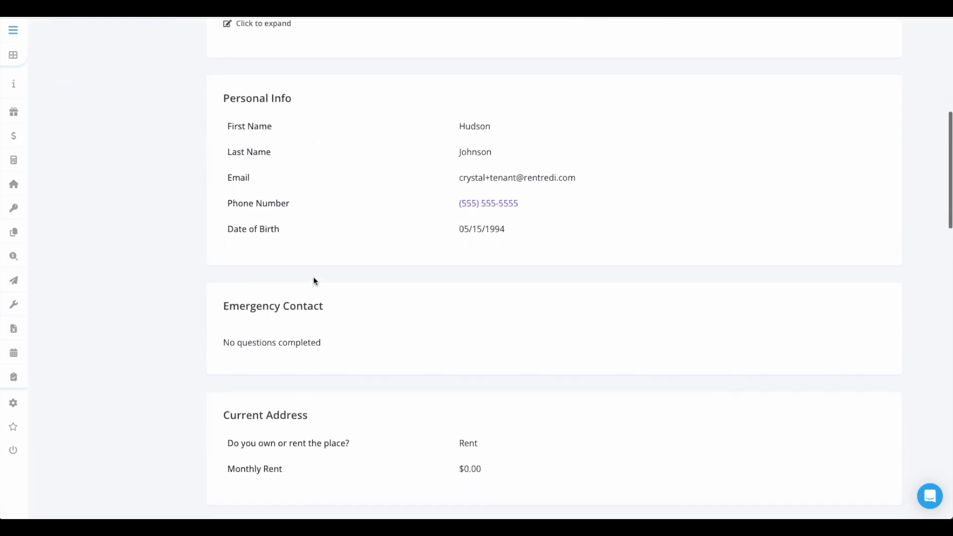
scroll("down", 3)
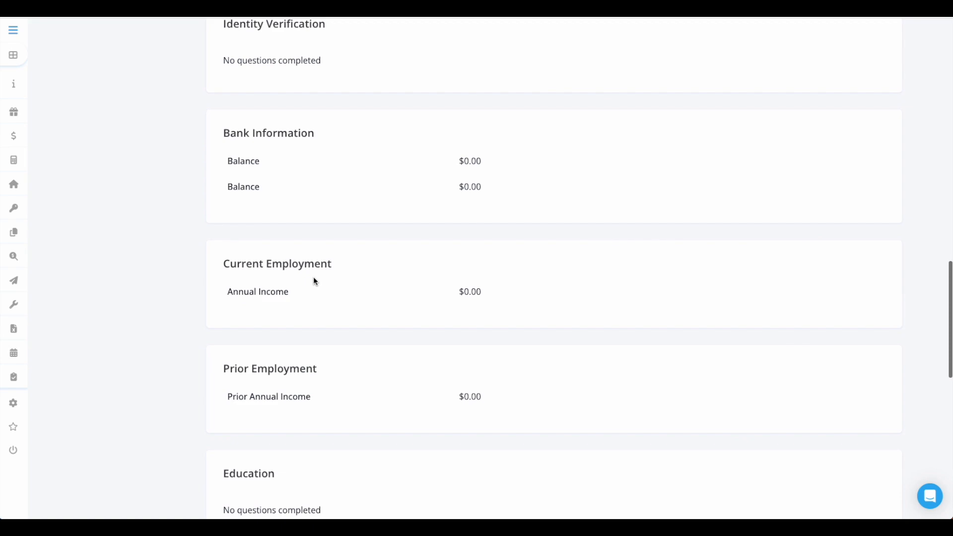
scroll("up", 3)
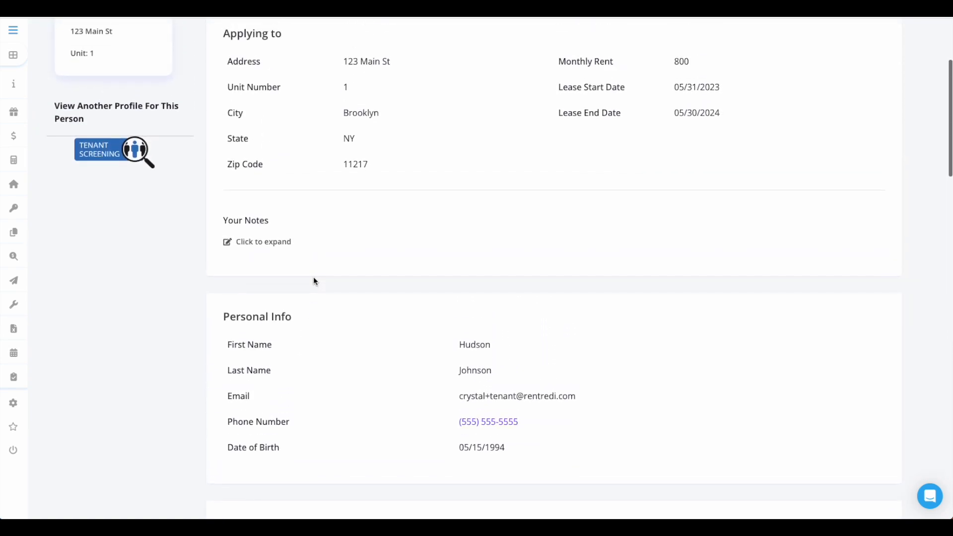
scroll("up", 3)
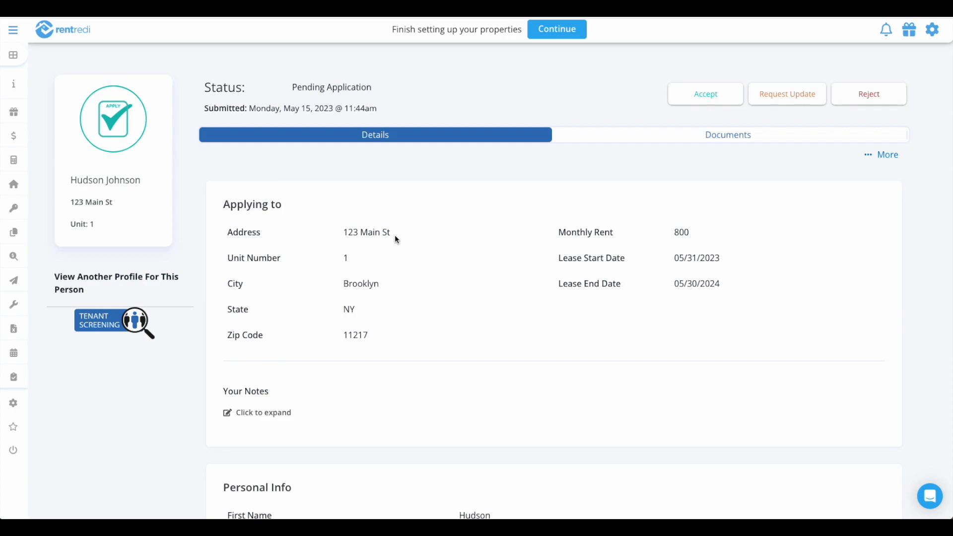
mouse_move(703, 154)
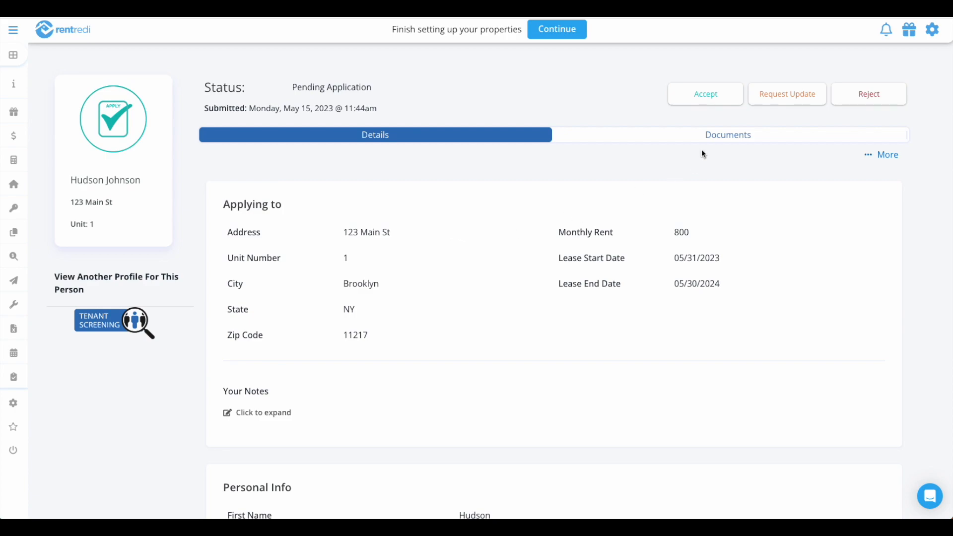
left_click(729, 134)
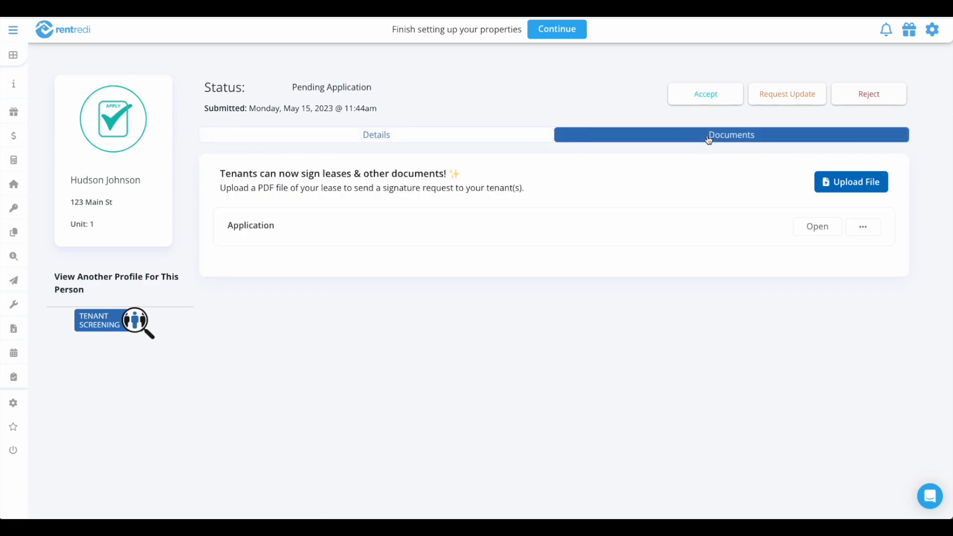
mouse_move(651, 161)
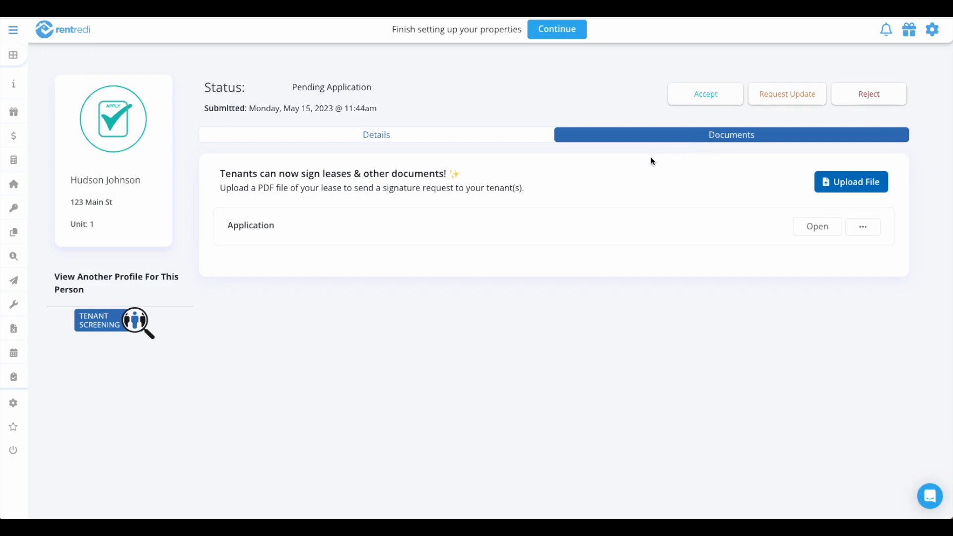
View the submitted Application as a PDF and read through its pages.
left_click(817, 227)
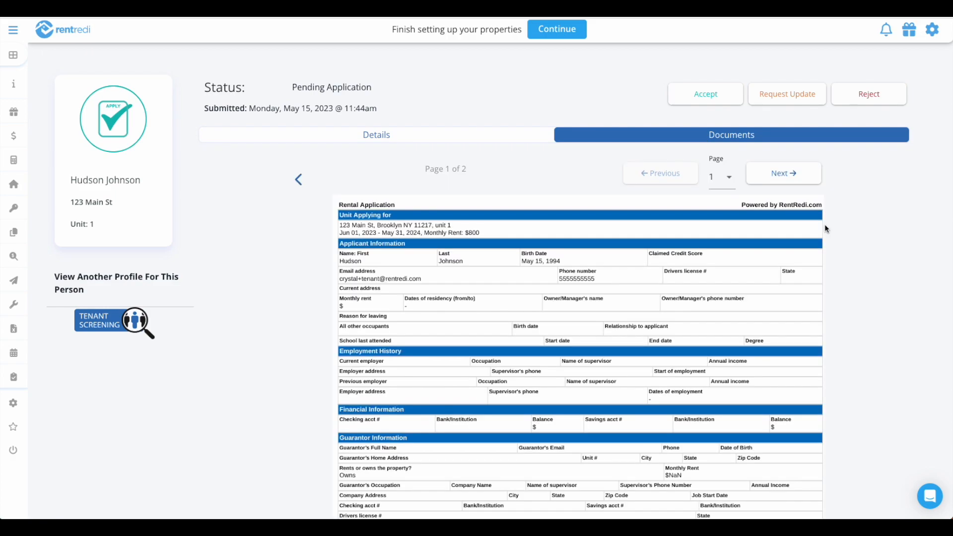
scroll("down", 3)
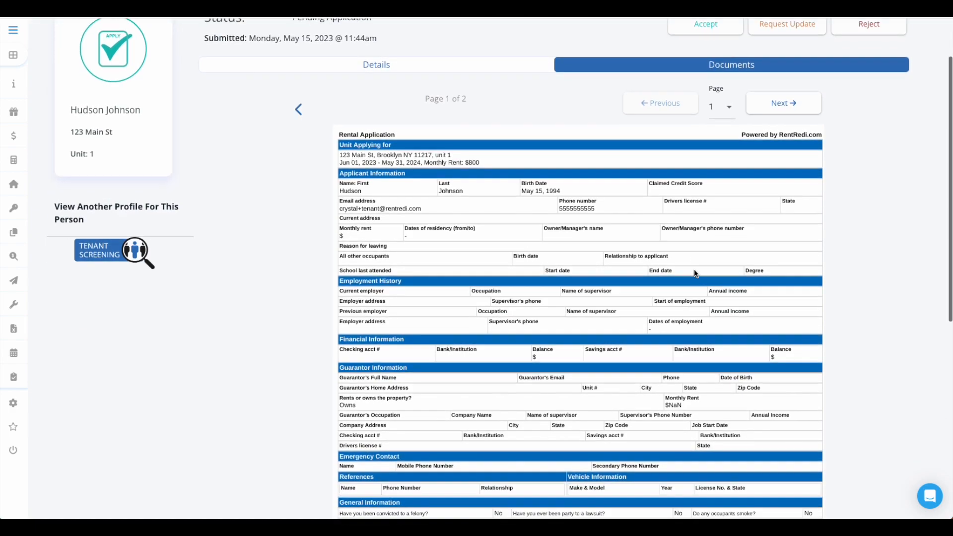
scroll("down", 3)
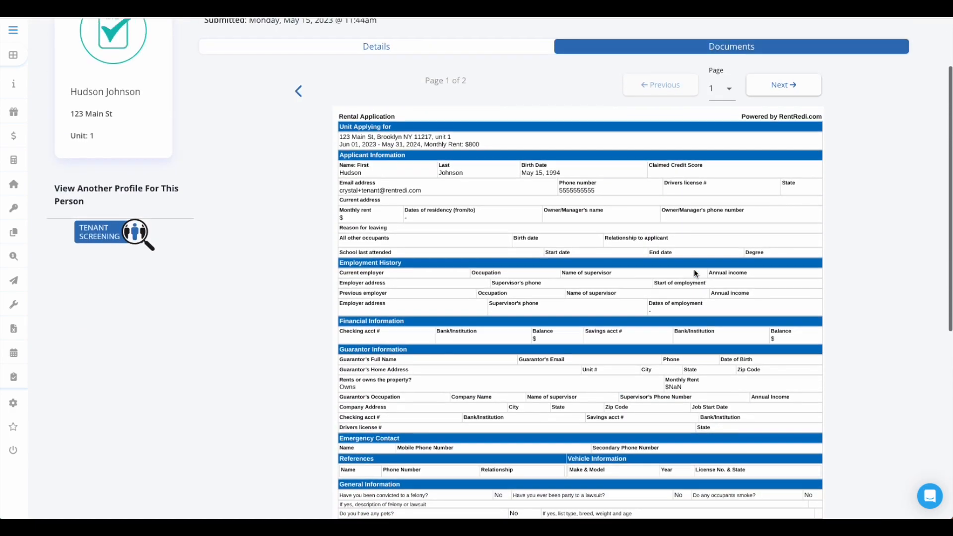
scroll("up", 3)
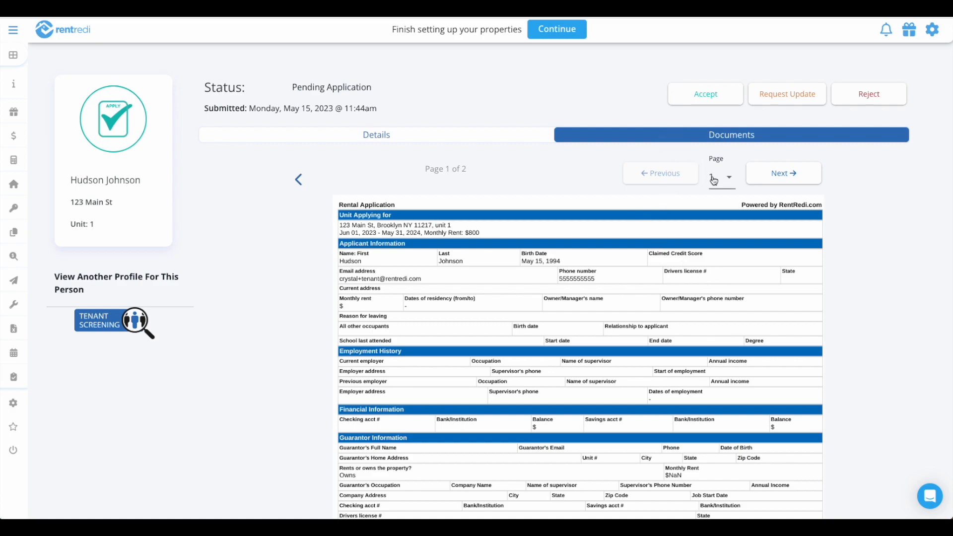
mouse_move(786, 94)
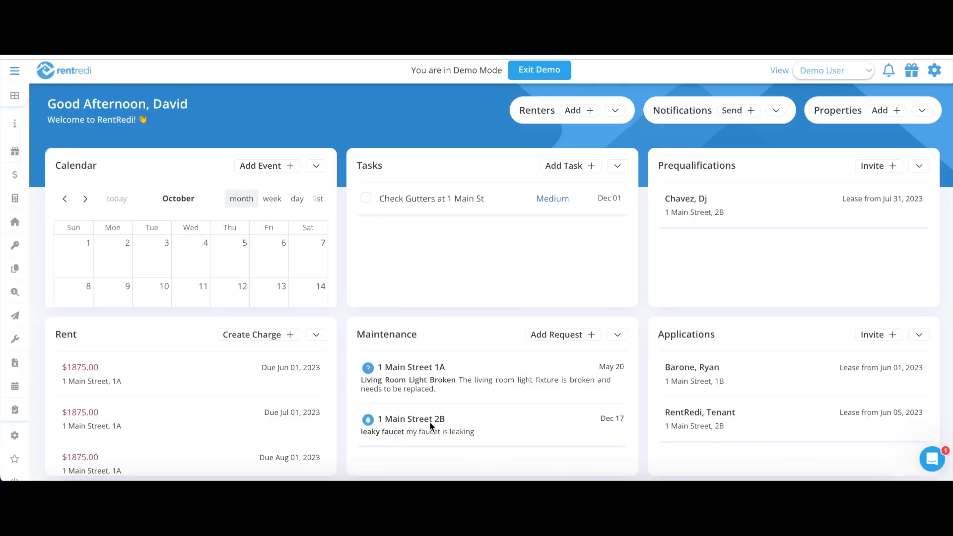
mouse_move(15, 71)
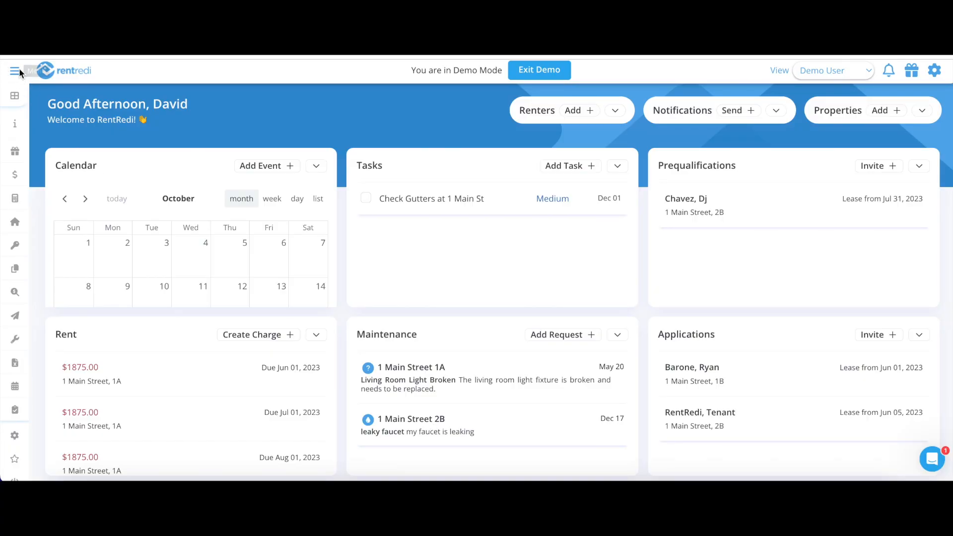
Navigate to View all applicants and open Tenant RentRedi's application for 1 Main Street unit 2B.
left_click(16, 70)
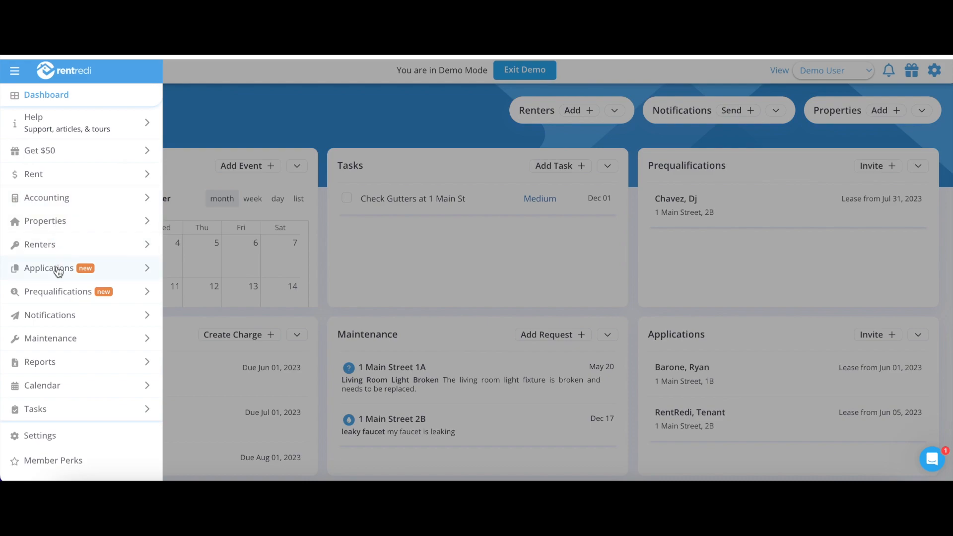
left_click(49, 268)
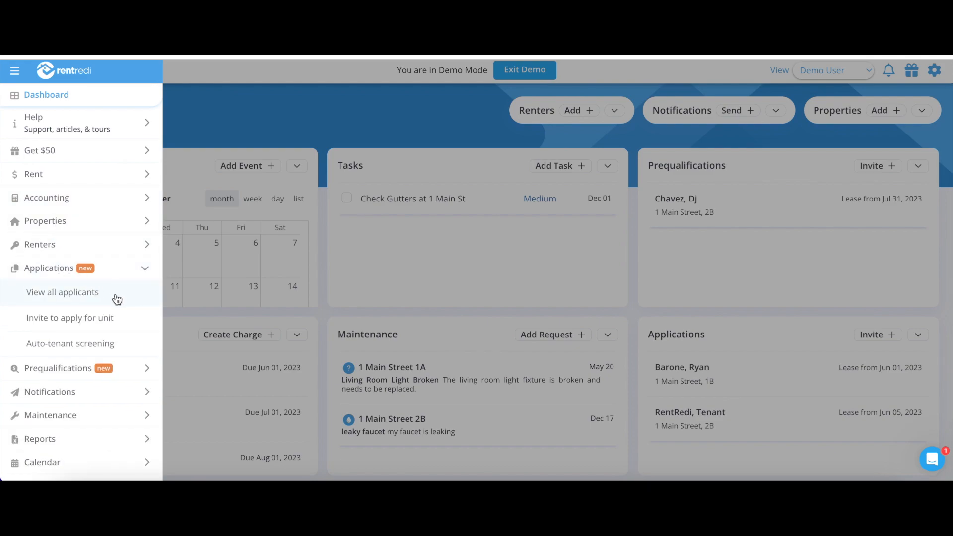
left_click(61, 291)
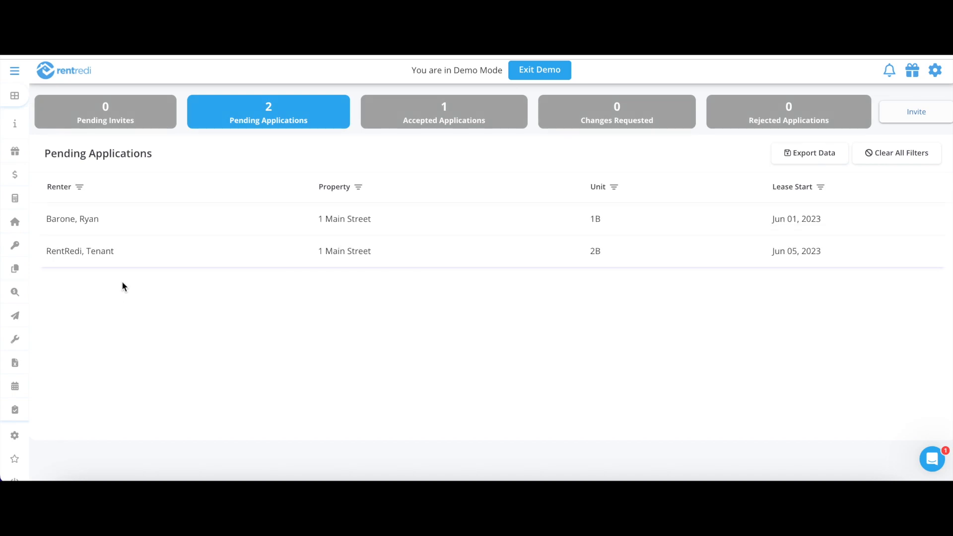
mouse_move(131, 259)
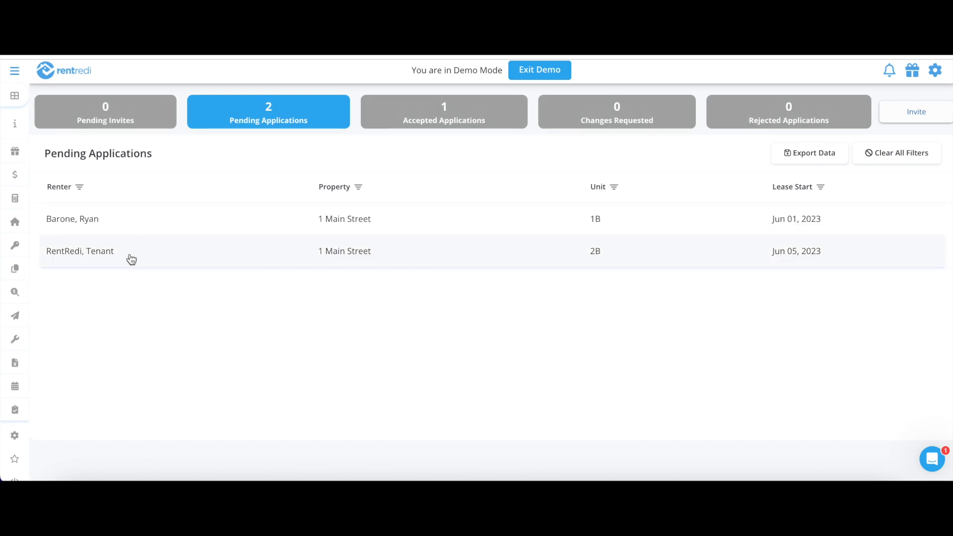
left_click(80, 251)
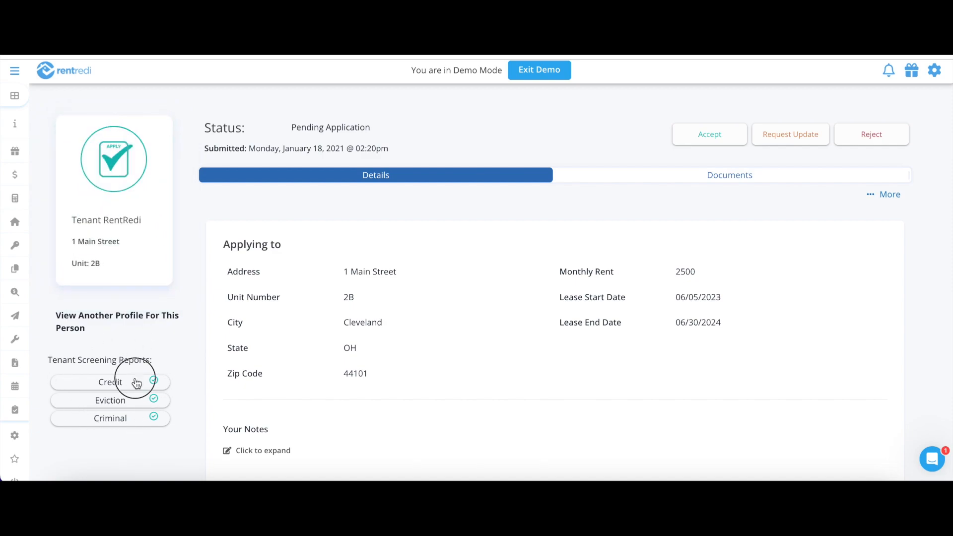
View the Credit, Eviction and Criminal screening reports for Tenant RentRedi.
left_click(110, 381)
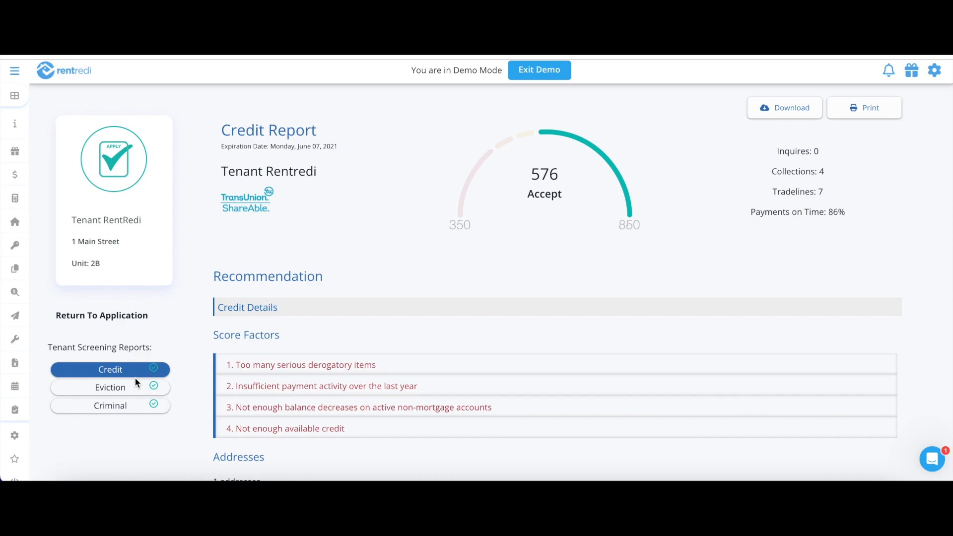
mouse_move(110, 387)
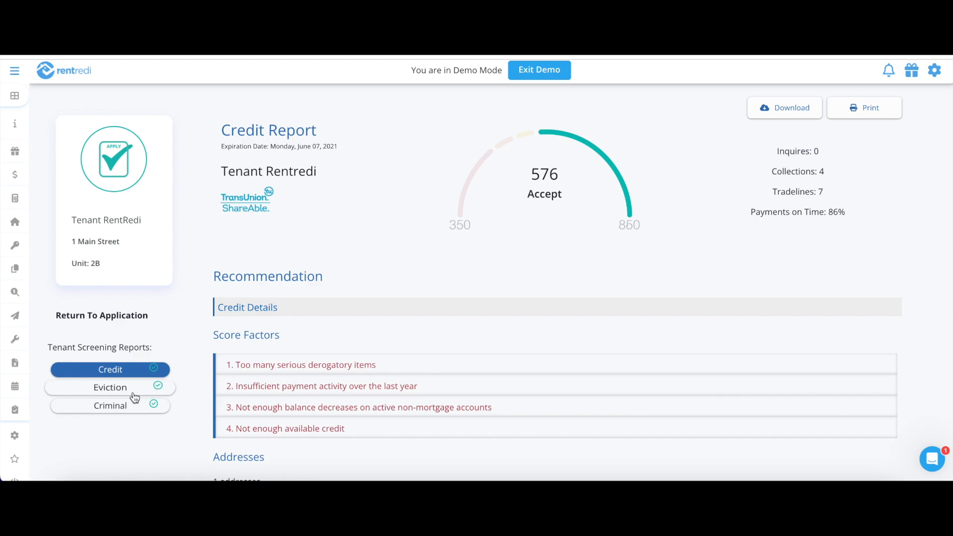
left_click(110, 387)
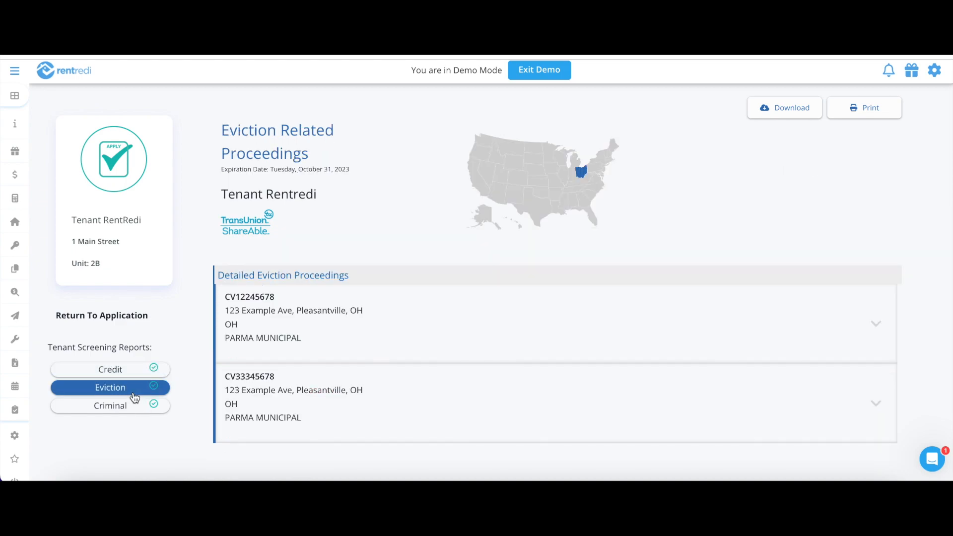
left_click(110, 405)
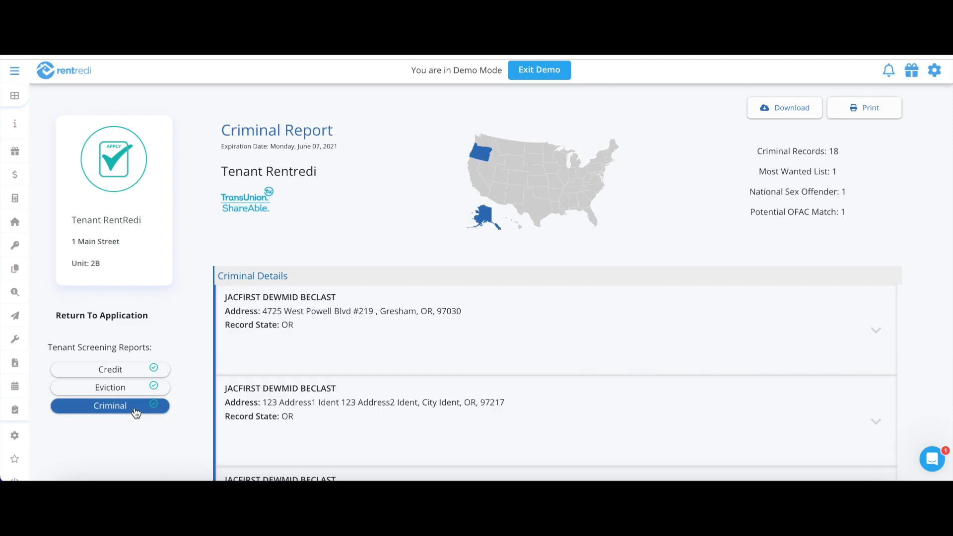